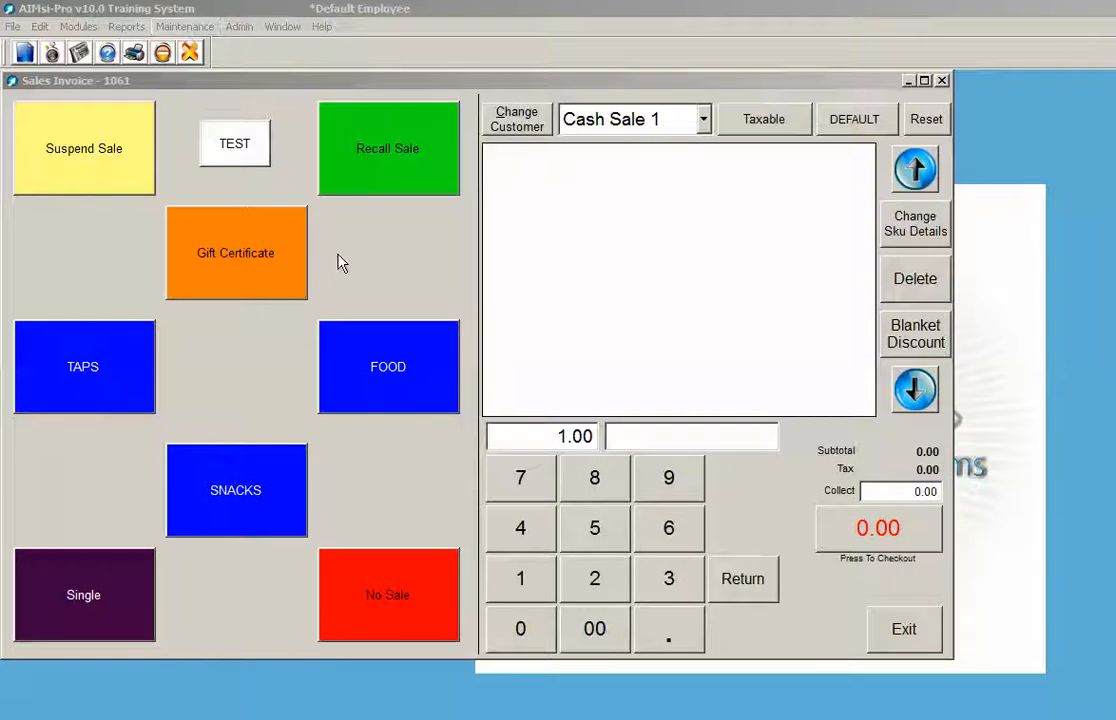
{"action": "mouse_move", "coordinate": [352, 268]}
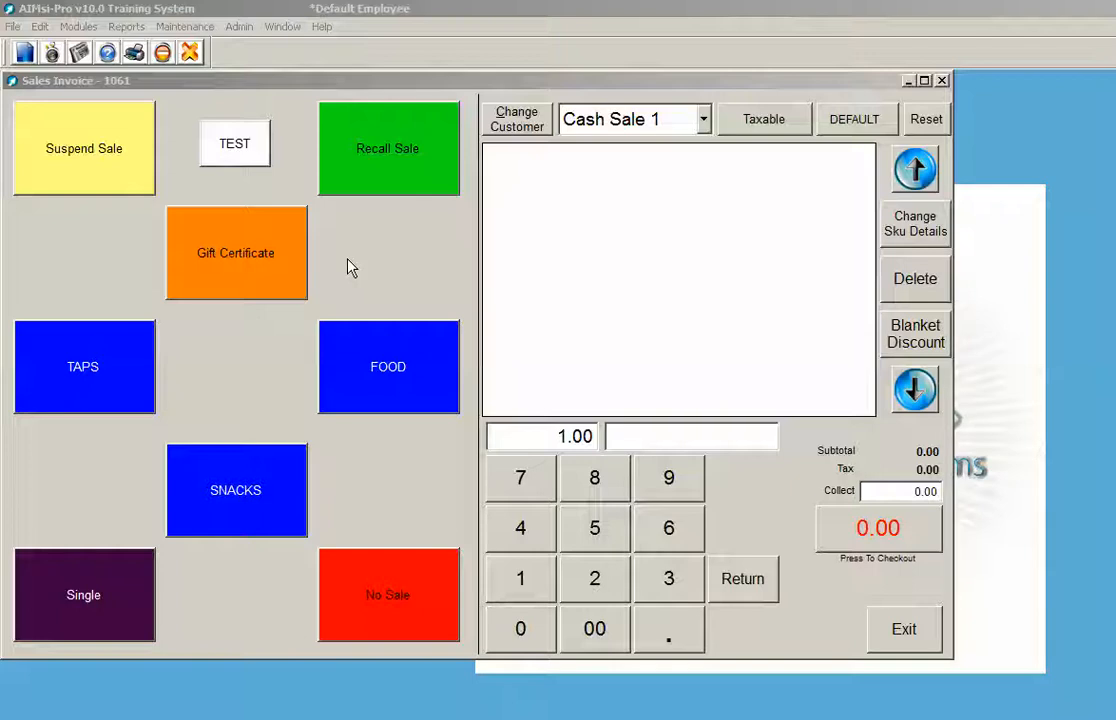
{"action": "mouse_move", "coordinate": [218, 122]}
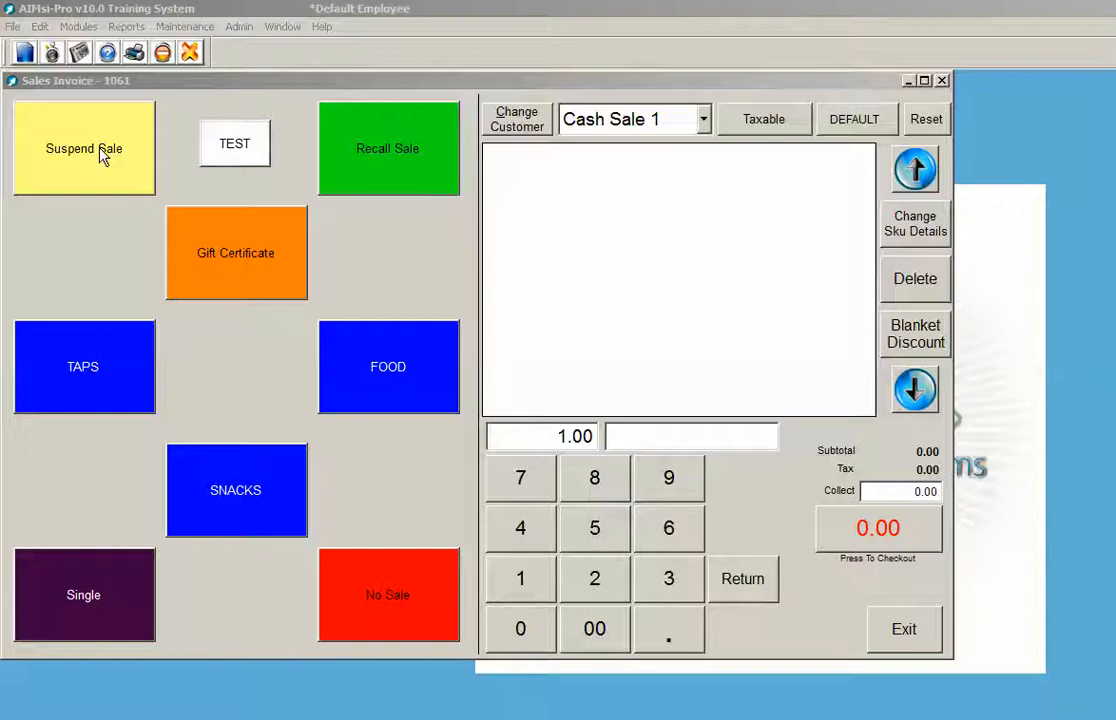
{"action": "mouse_move", "coordinate": [490, 170]}
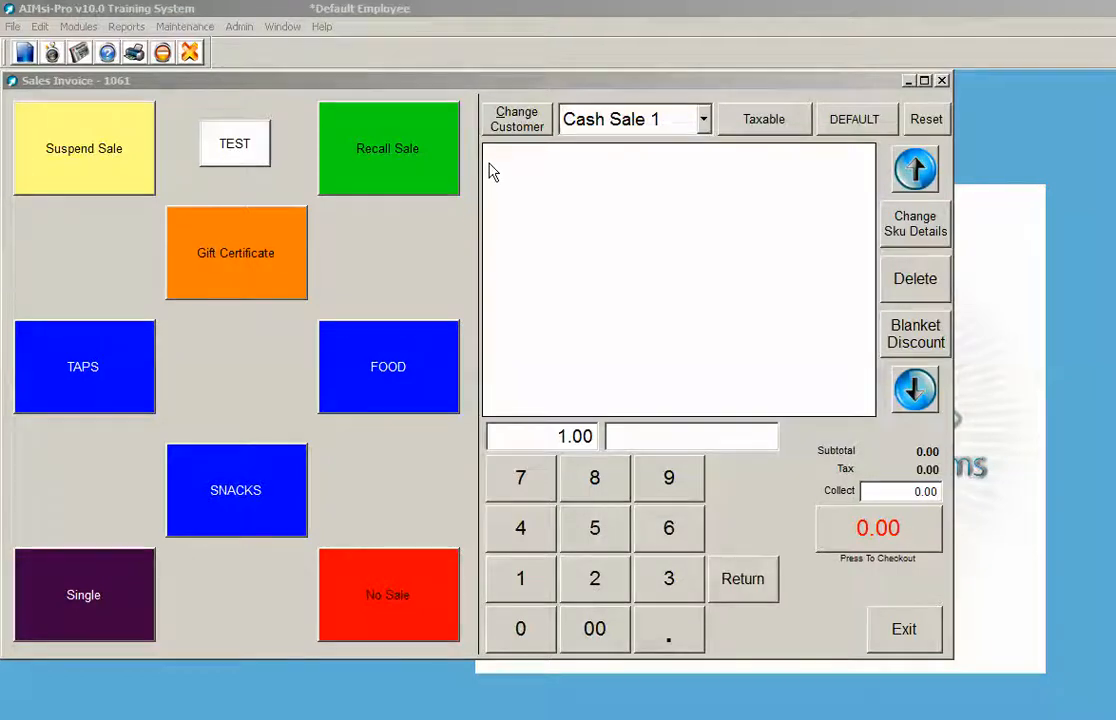
{"action": "mouse_move", "coordinate": [838, 400]}
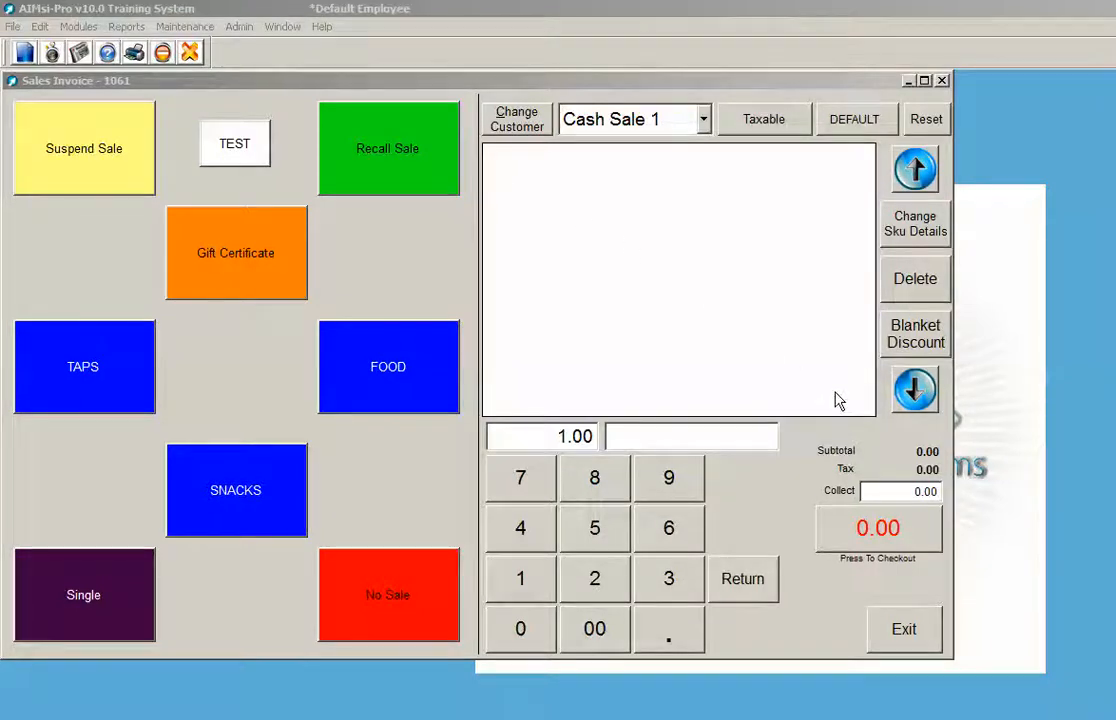
{"action": "mouse_move", "coordinate": [810, 400]}
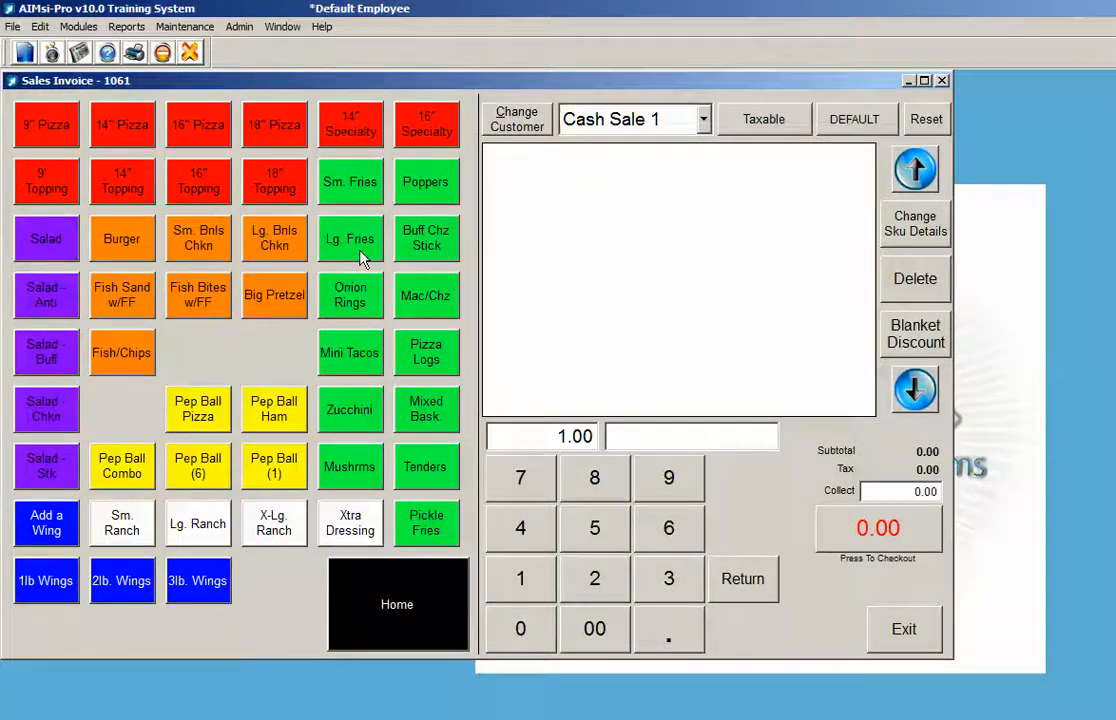
- Add the Poppers and Fries items to the sale and return to the Home category screen
{"action": "left_click", "coordinate": [350, 238]}
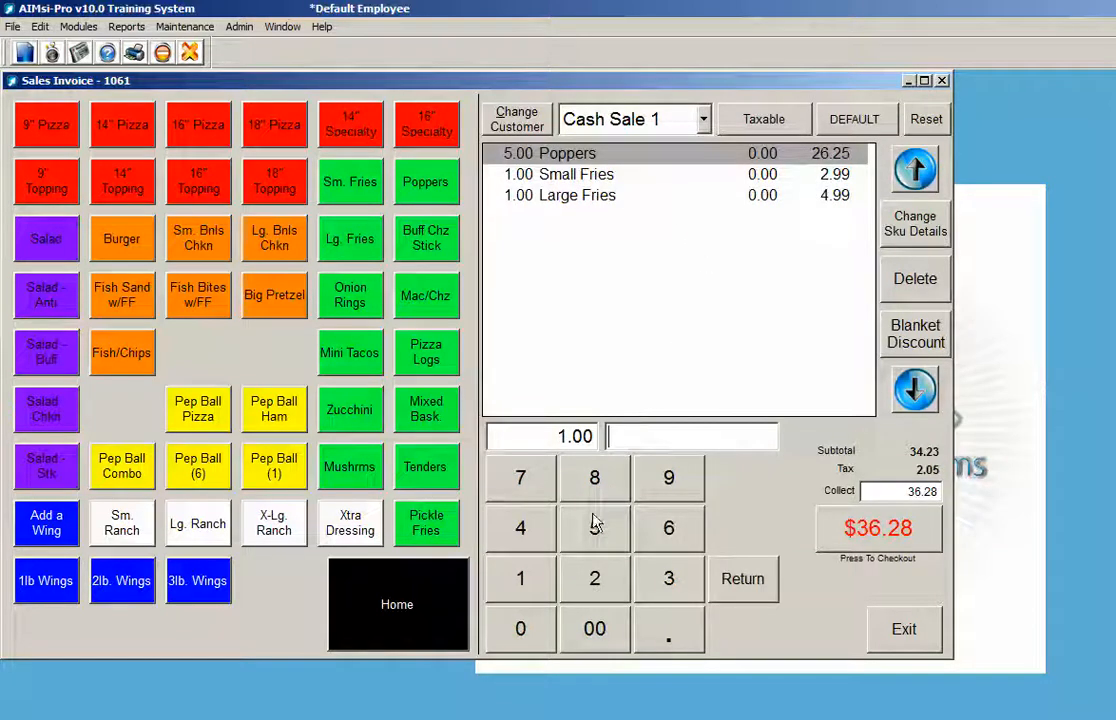
{"action": "mouse_move", "coordinate": [520, 616]}
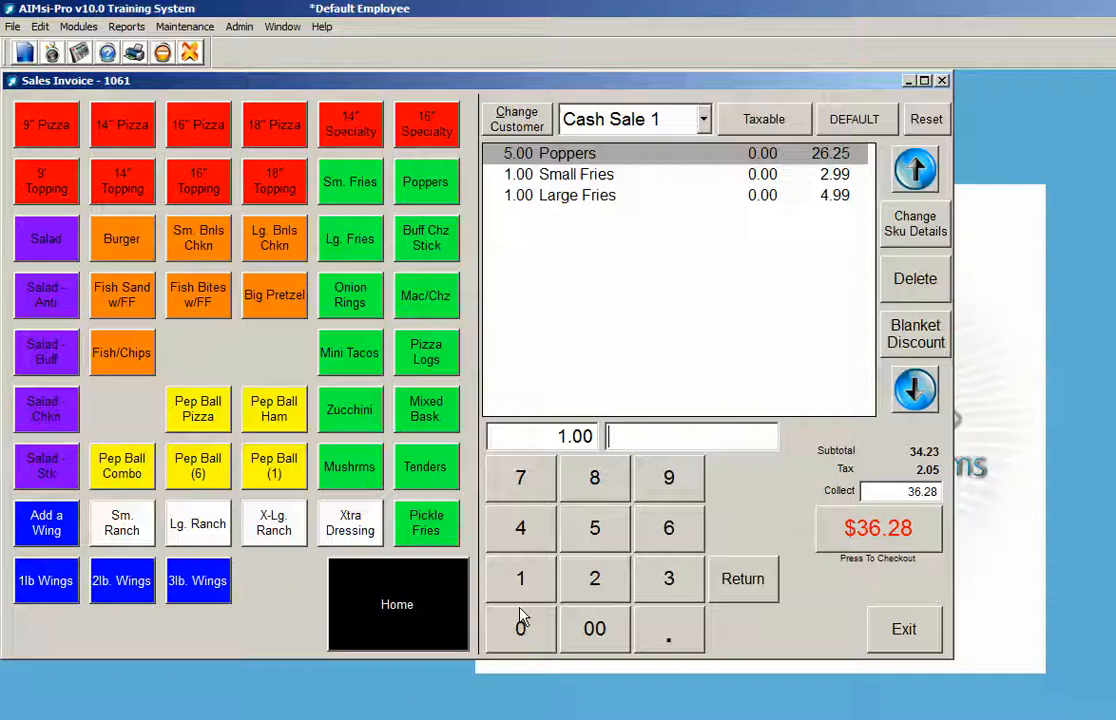
{"action": "left_click", "coordinate": [396, 604]}
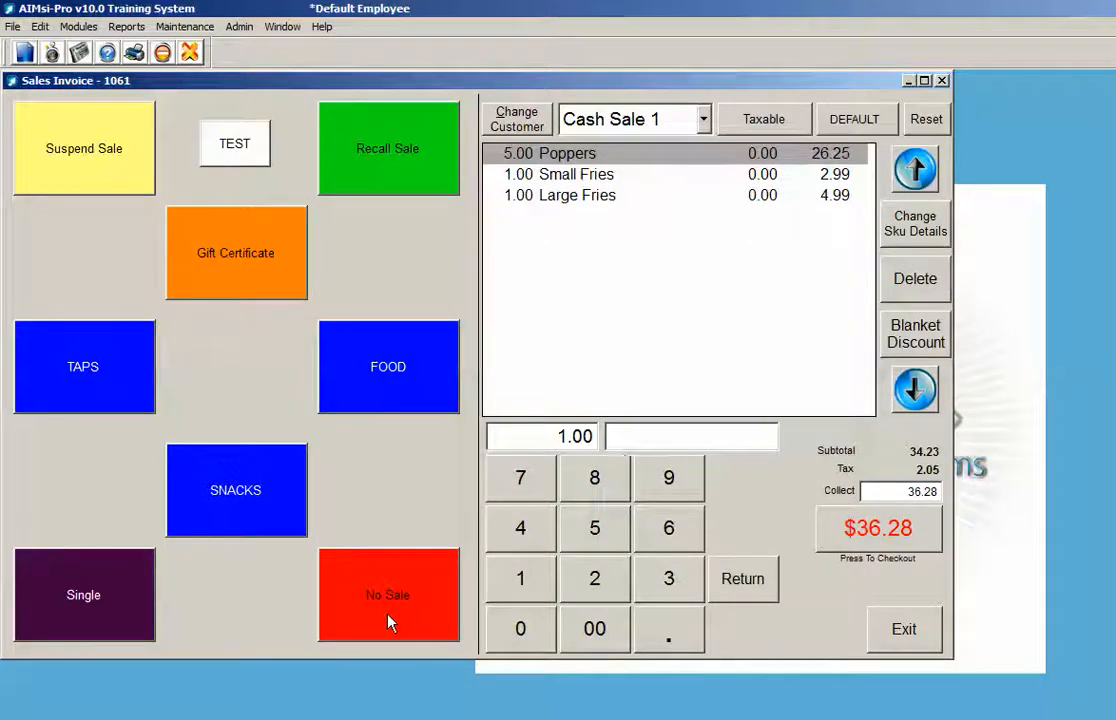
{"action": "mouse_move", "coordinate": [48, 350]}
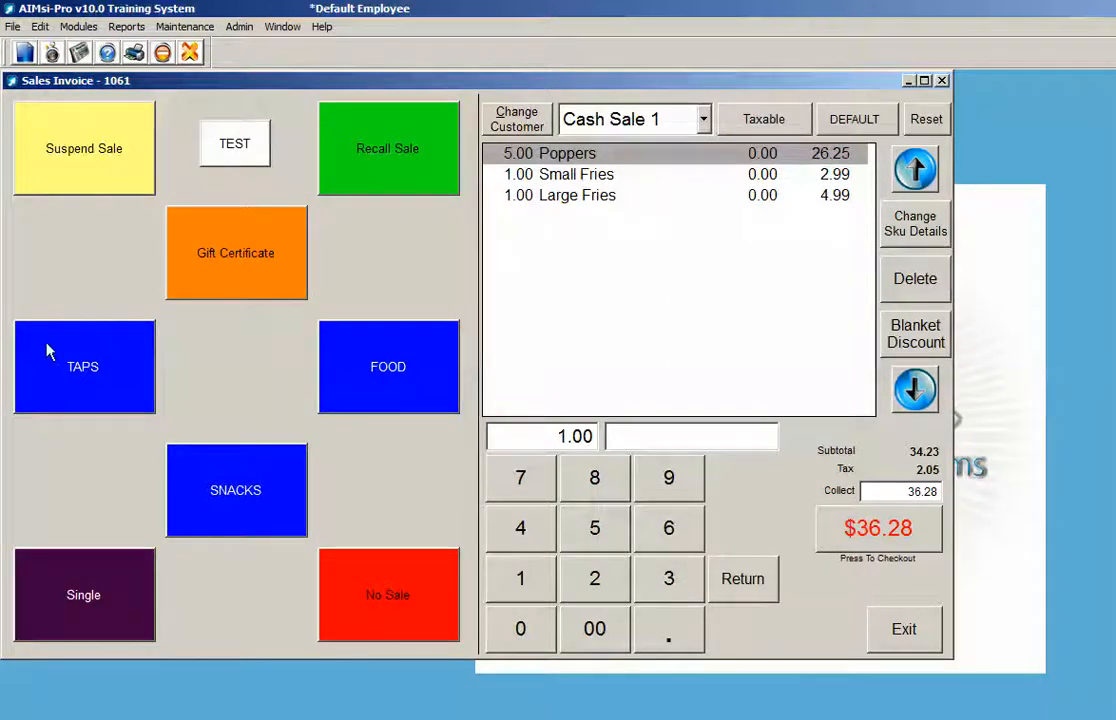
- Add two zero-priced Taps lines from the TAPS menu, keeping the total at $36.28
{"action": "left_click", "coordinate": [84, 366]}
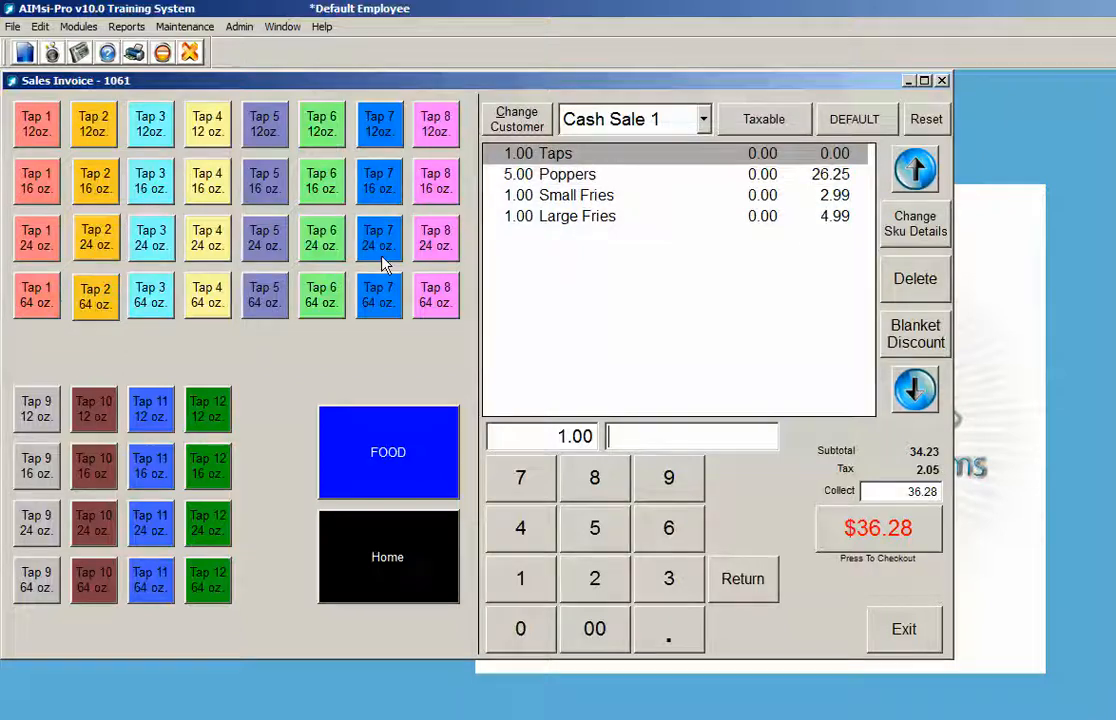
{"action": "left_click", "coordinate": [378, 236]}
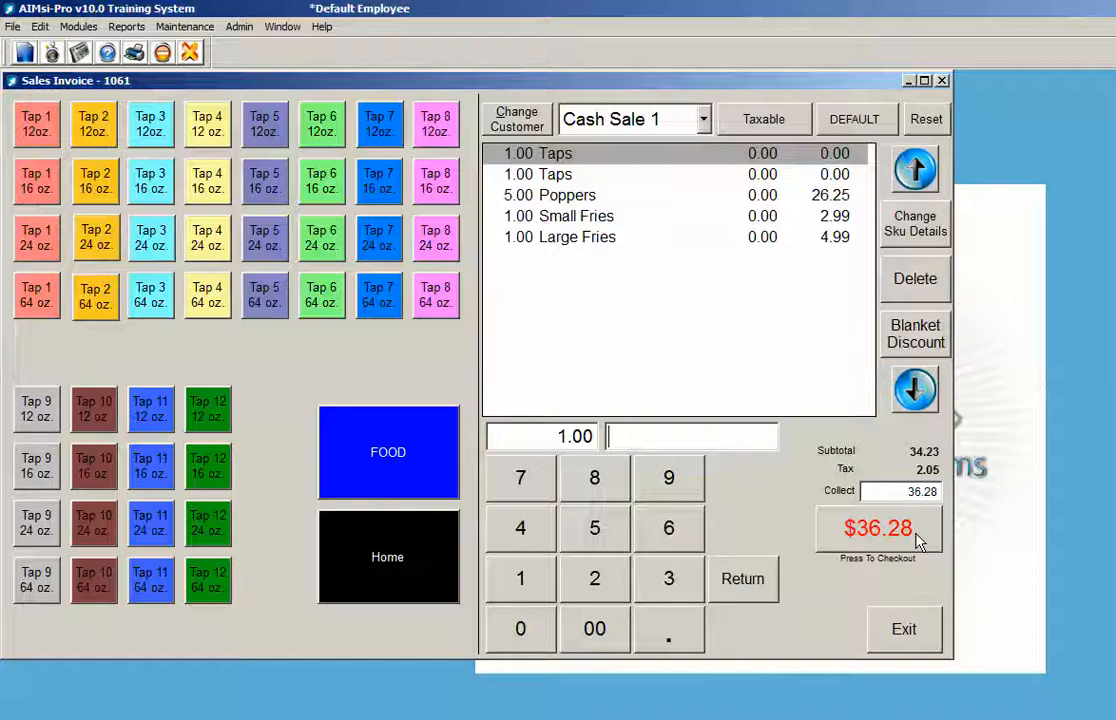
{"action": "mouse_move", "coordinate": [944, 460]}
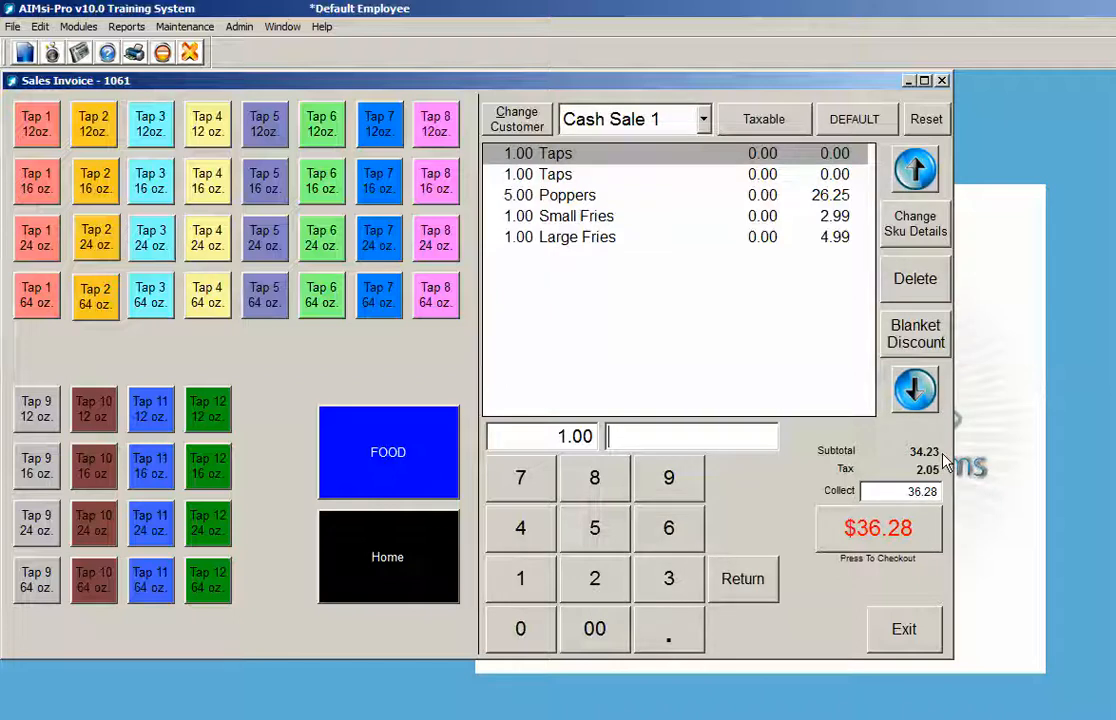
{"action": "mouse_move", "coordinate": [944, 504]}
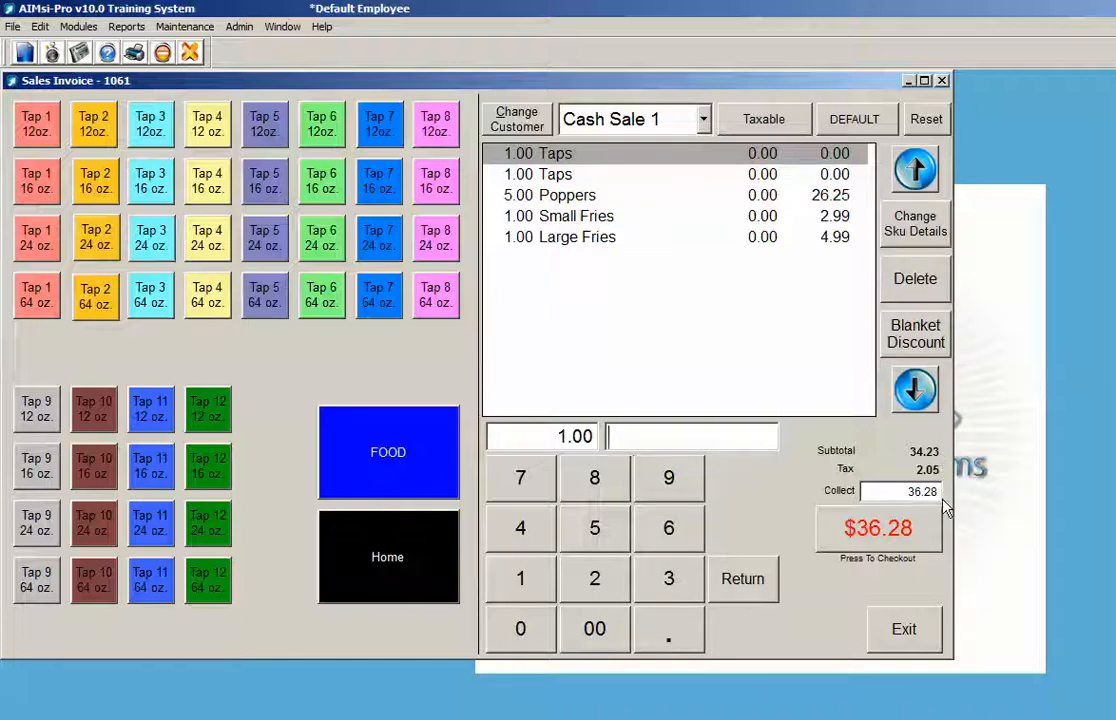
{"action": "mouse_move", "coordinate": [916, 570]}
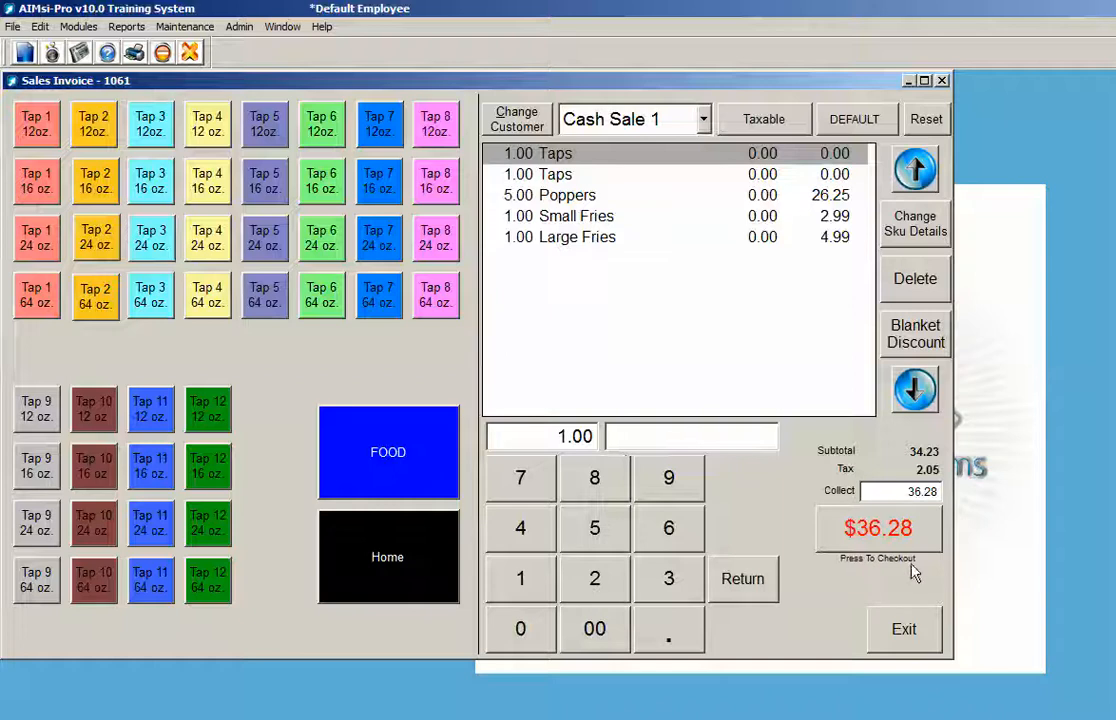
- Check out the $36.28 total and enter a $50 cash payment, leaving $13.72 change
{"action": "left_click", "coordinate": [878, 528]}
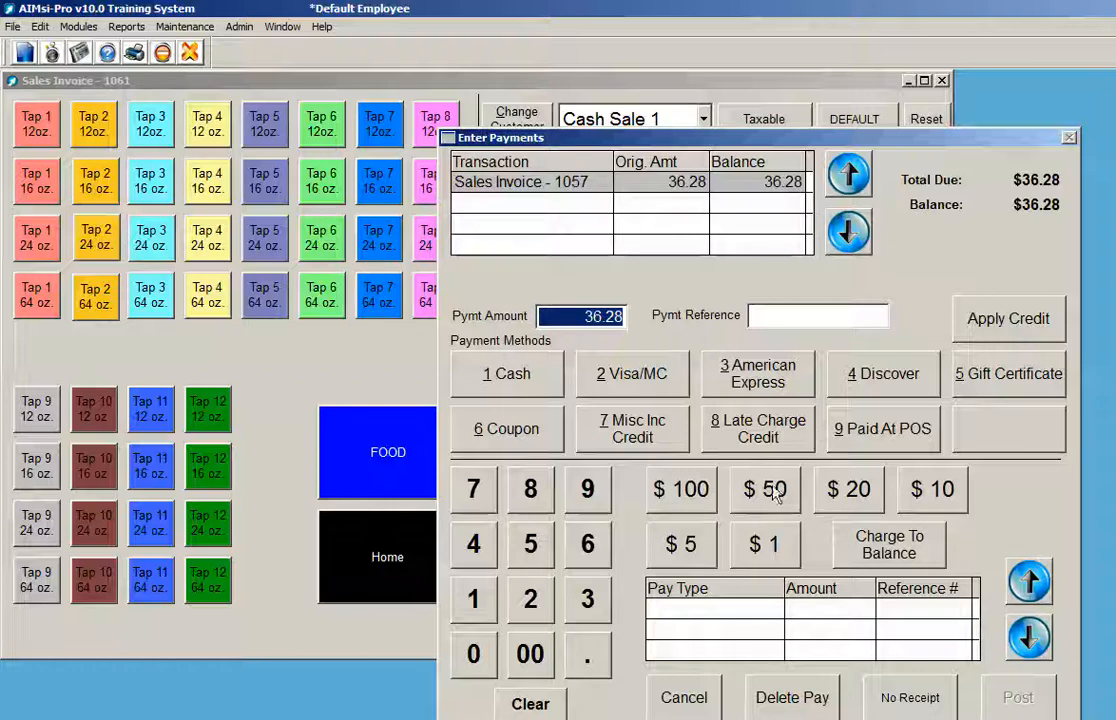
{"action": "mouse_move", "coordinate": [912, 388]}
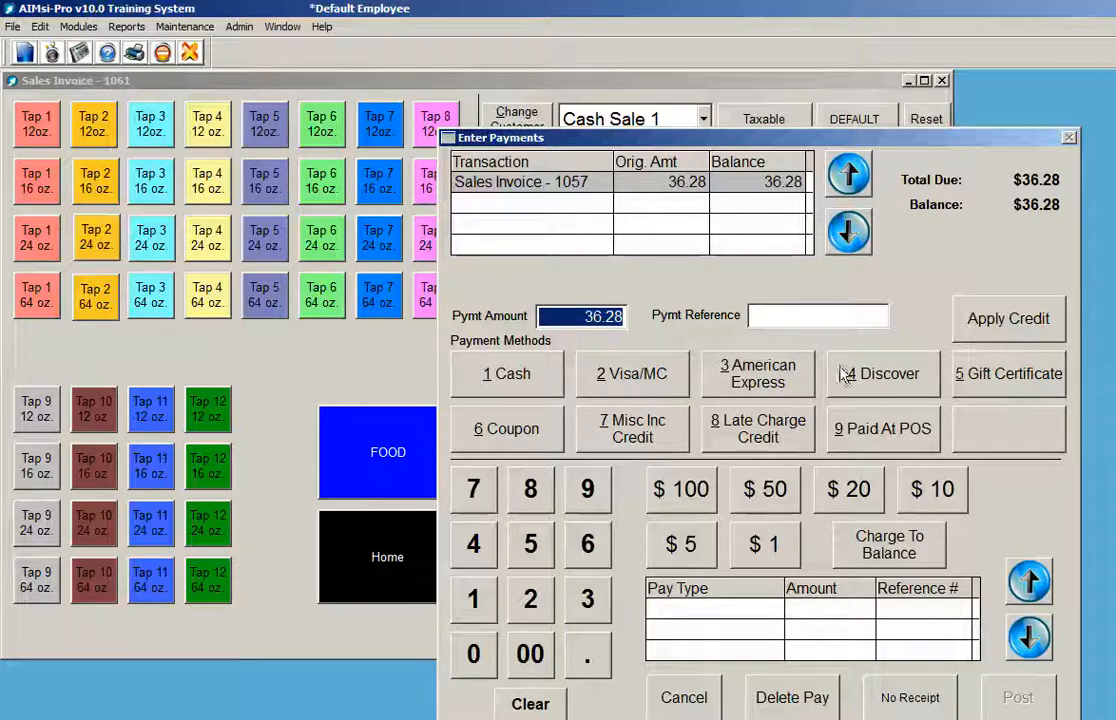
{"action": "mouse_move", "coordinate": [538, 356]}
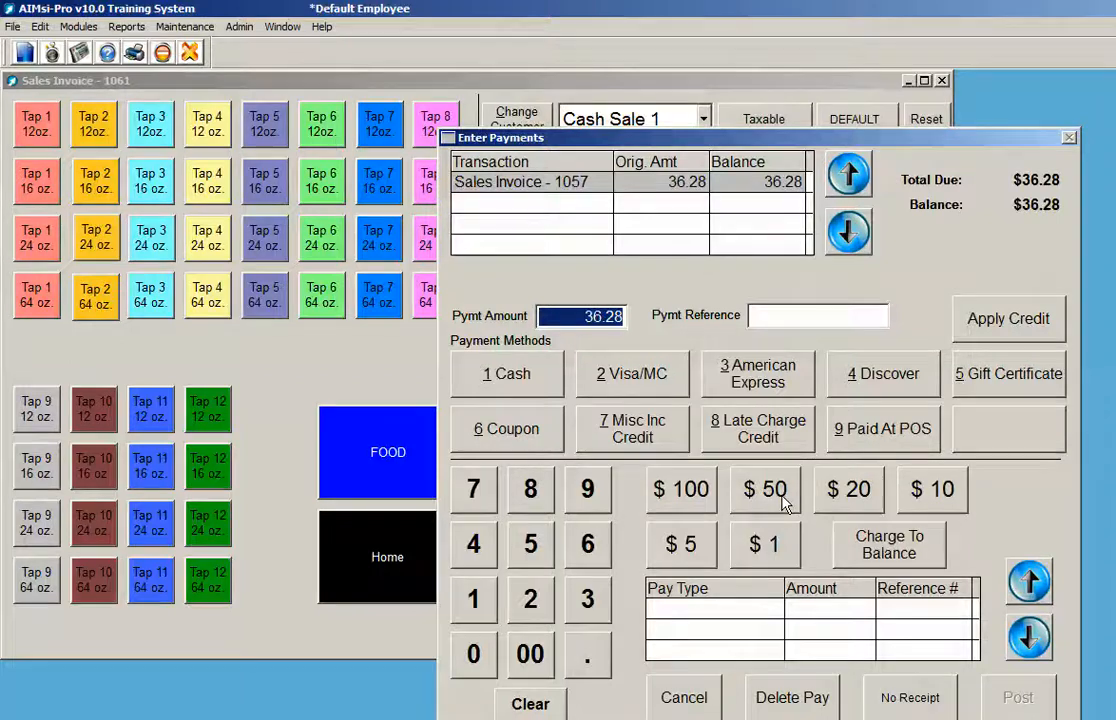
{"action": "left_click", "coordinate": [766, 488]}
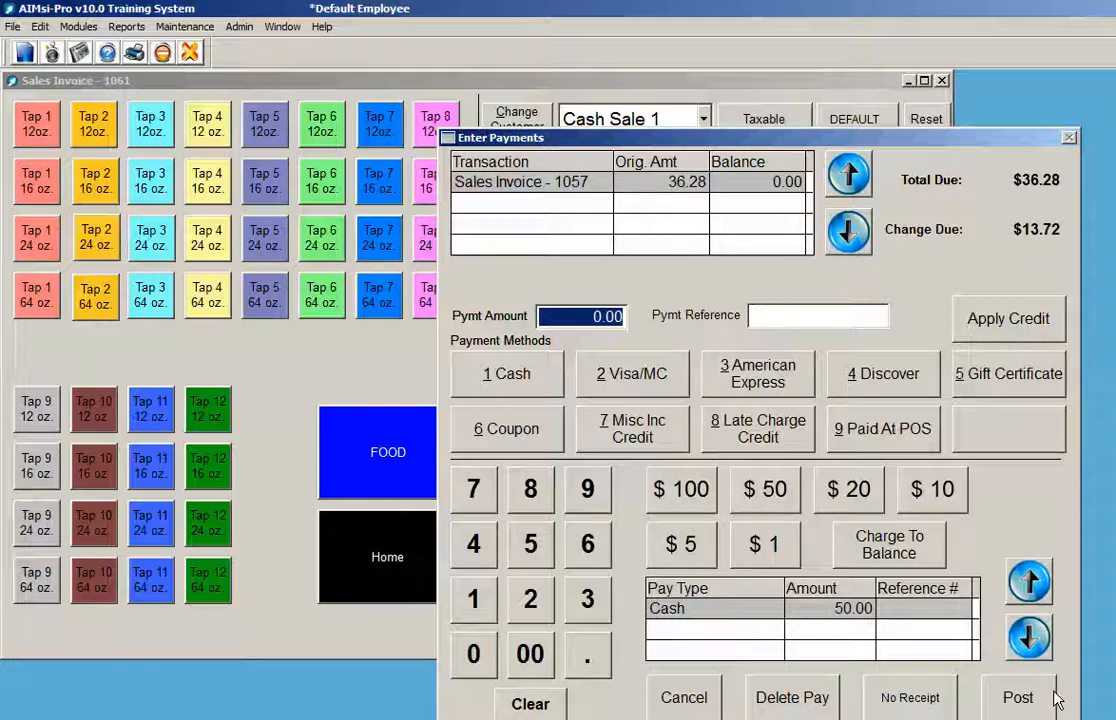
{"action": "mouse_move", "coordinate": [1018, 696]}
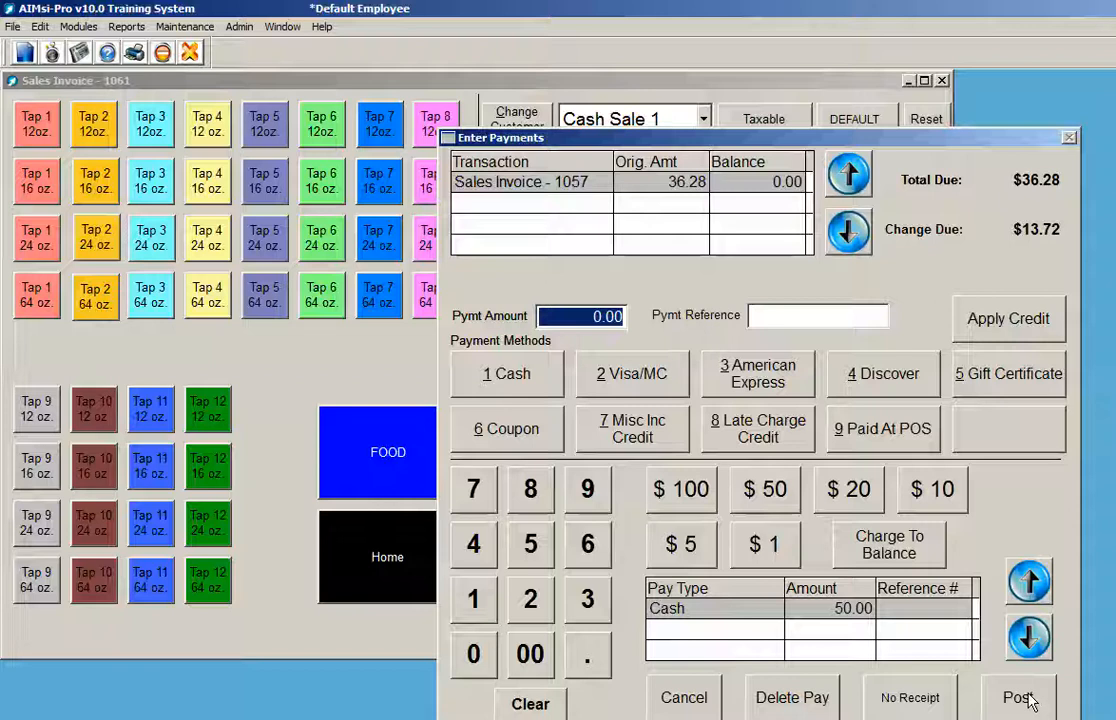
- Post the sale with output to screen so a blank invoice 1062 opens
{"action": "left_click", "coordinate": [1018, 696]}
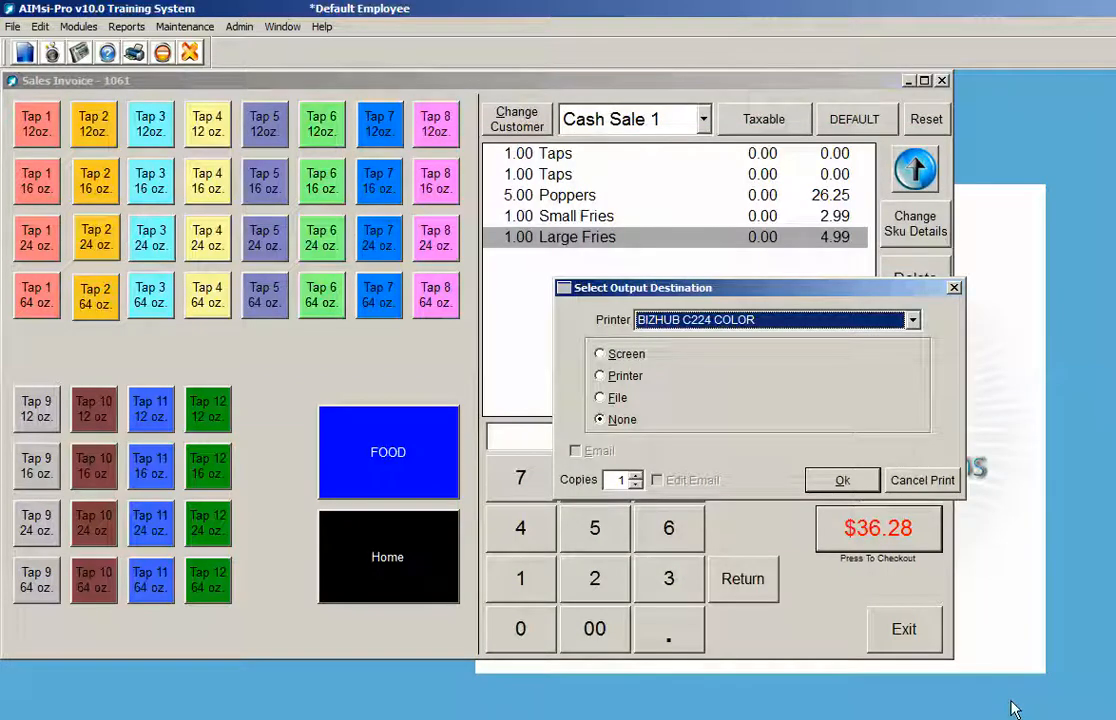
{"action": "mouse_move", "coordinate": [732, 440]}
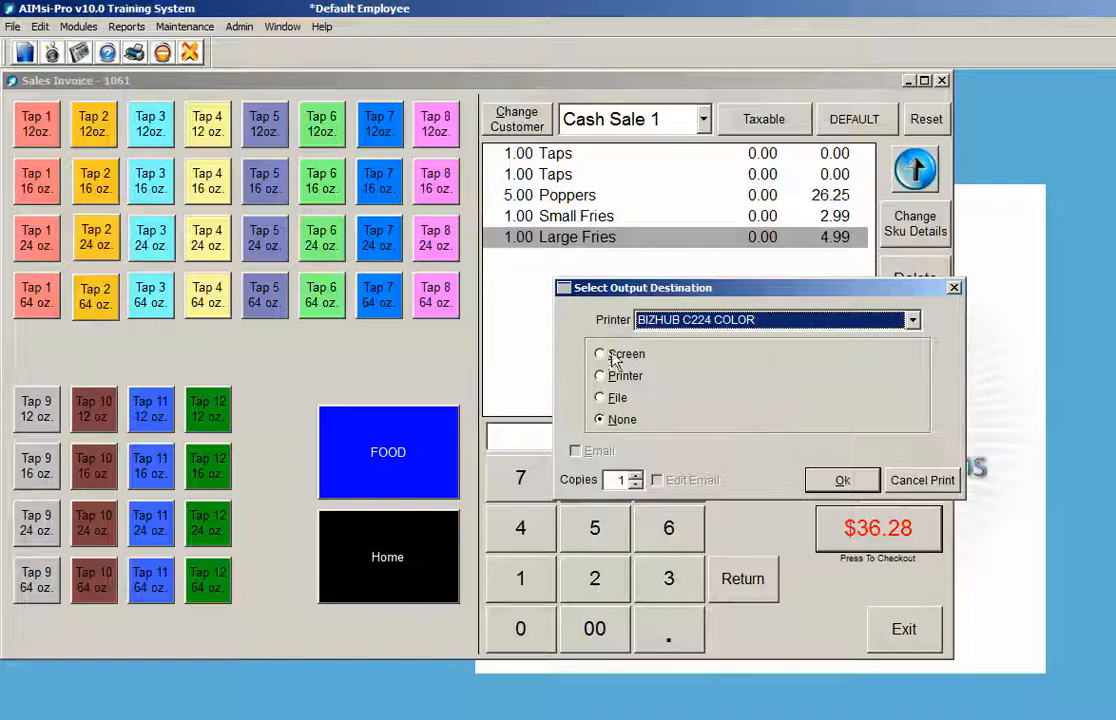
{"action": "left_click", "coordinate": [600, 352]}
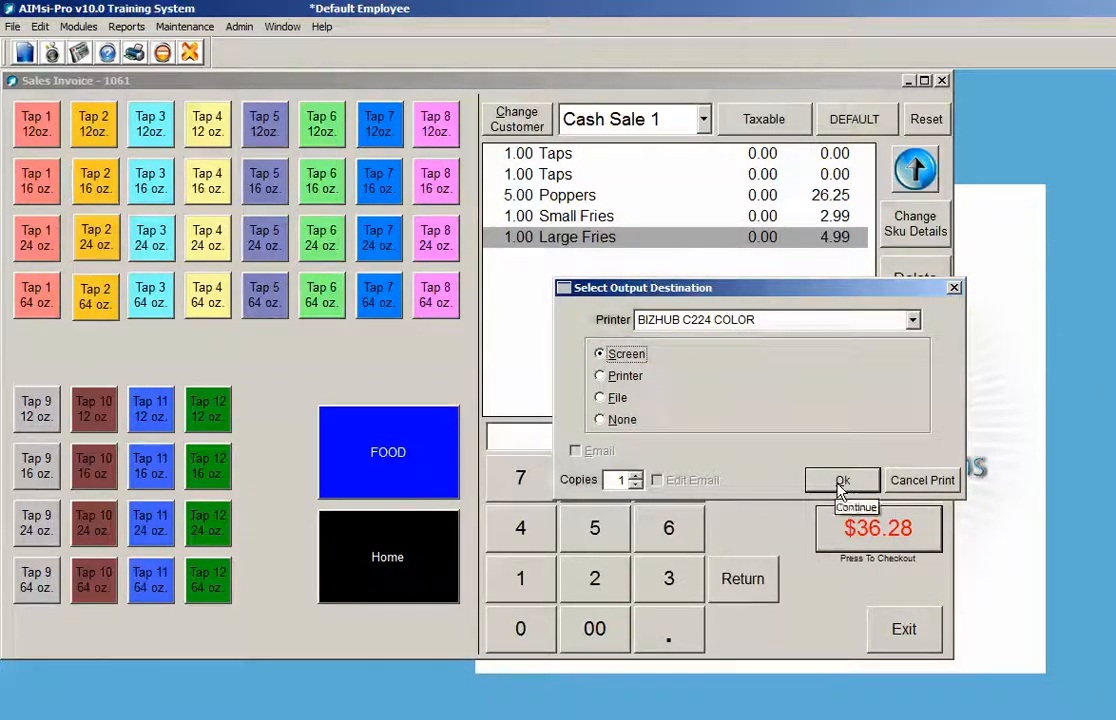
{"action": "left_click", "coordinate": [842, 480]}
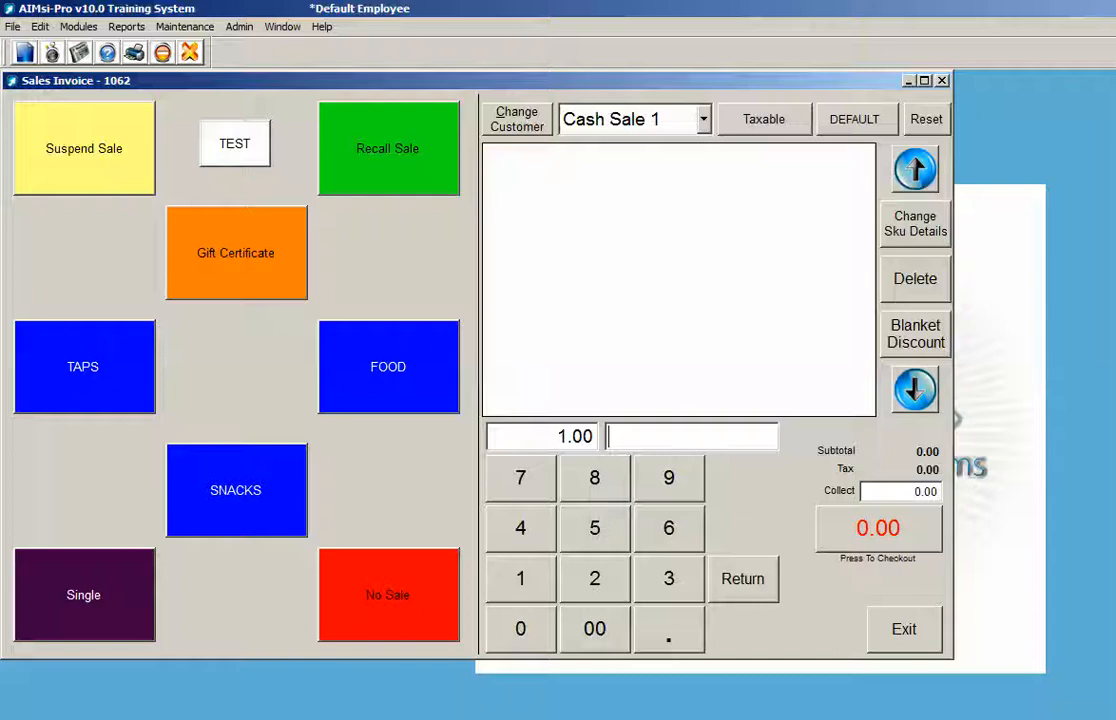
{"action": "mouse_move", "coordinate": [296, 8]}
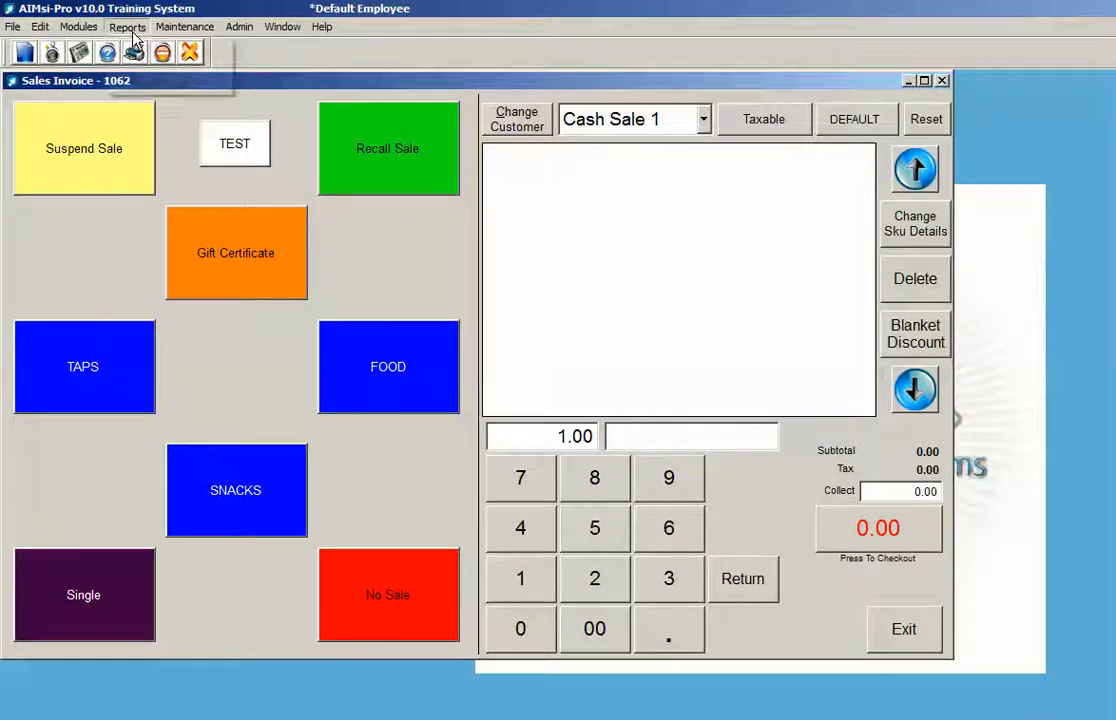
- Reach the full Report Catalog from the Reports menu after the favourites window
{"action": "left_click", "coordinate": [128, 26]}
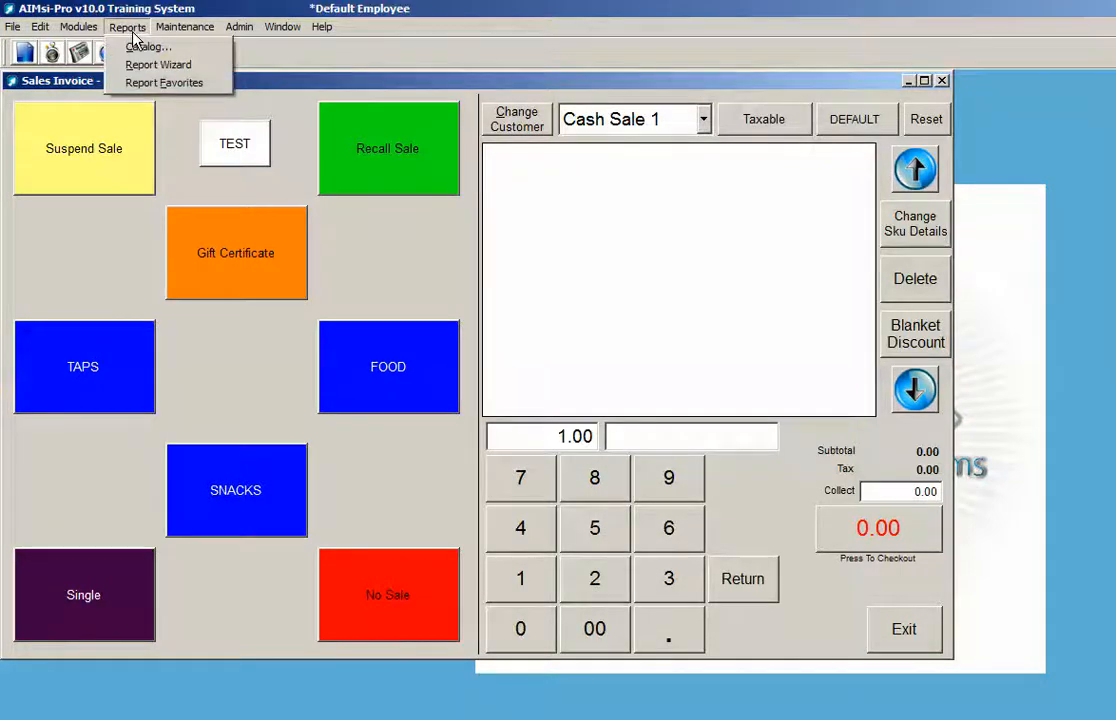
{"action": "mouse_move", "coordinate": [158, 64]}
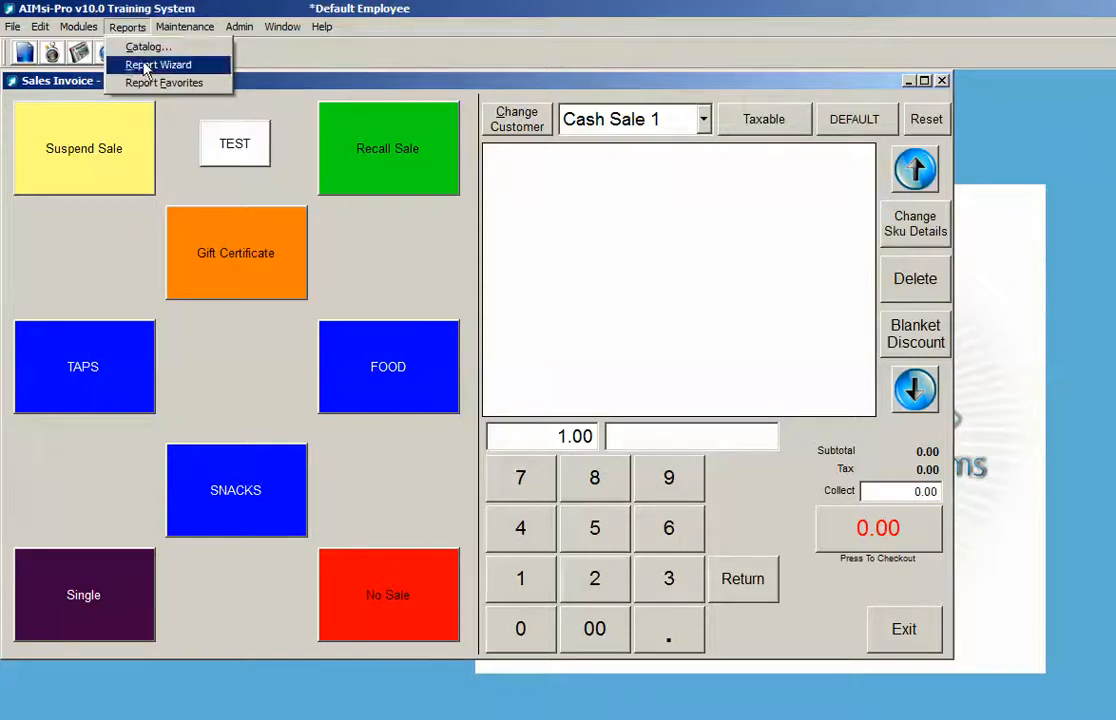
{"action": "left_click", "coordinate": [166, 82]}
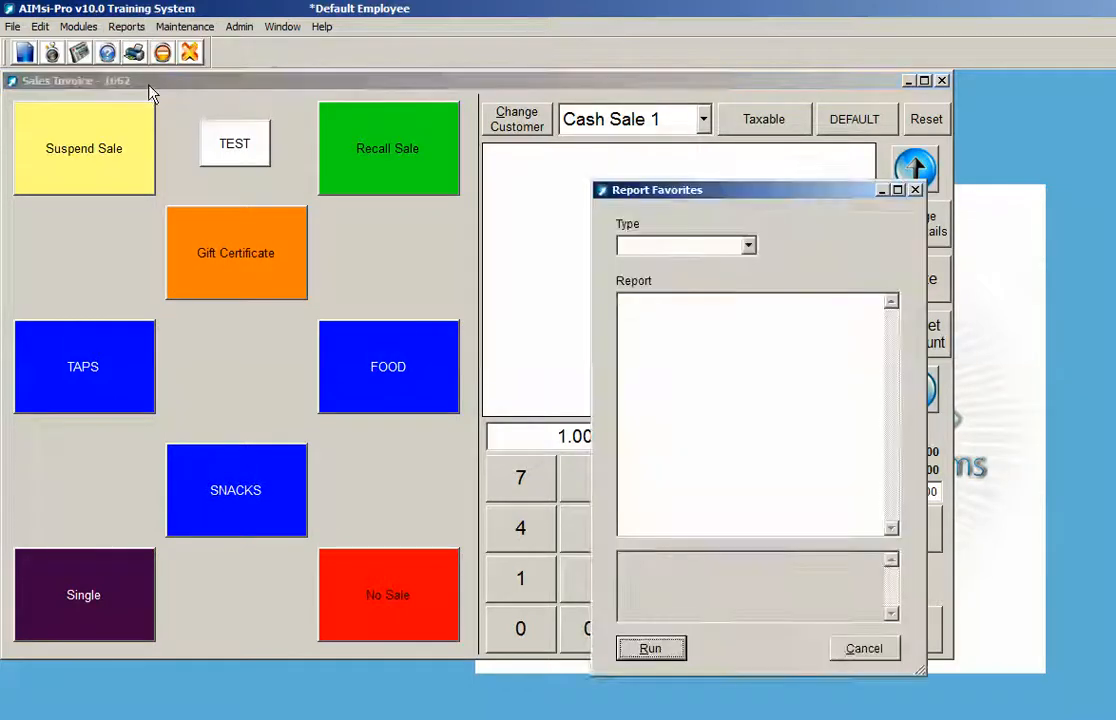
{"action": "left_click", "coordinate": [126, 26]}
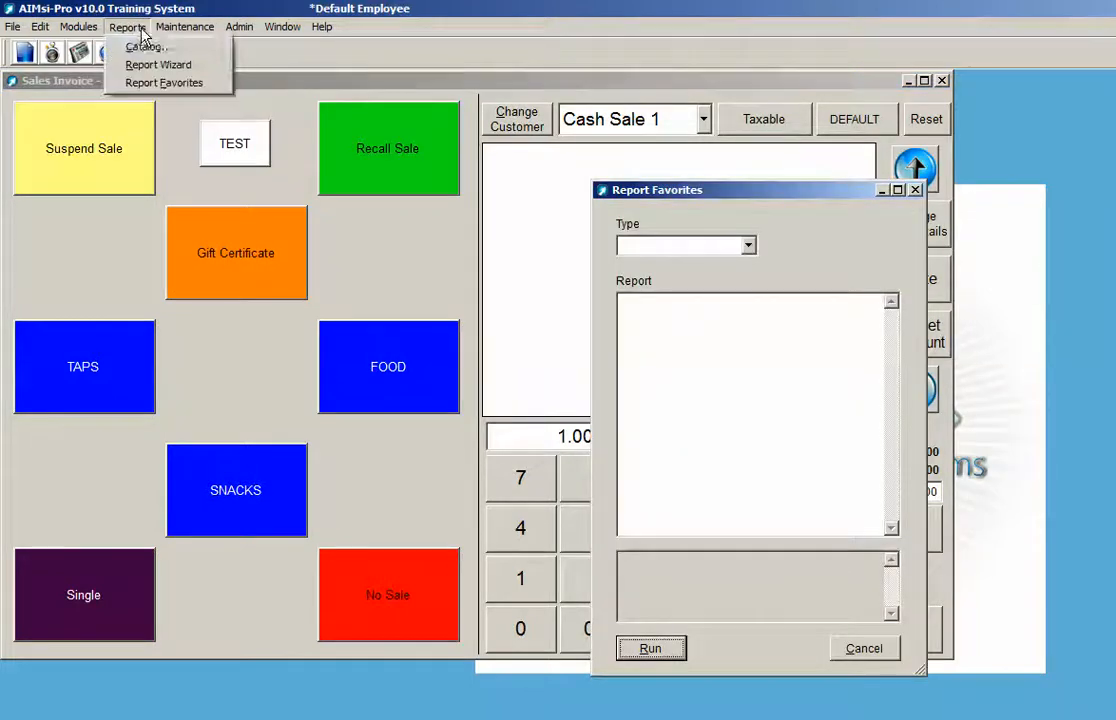
{"action": "left_click", "coordinate": [146, 46]}
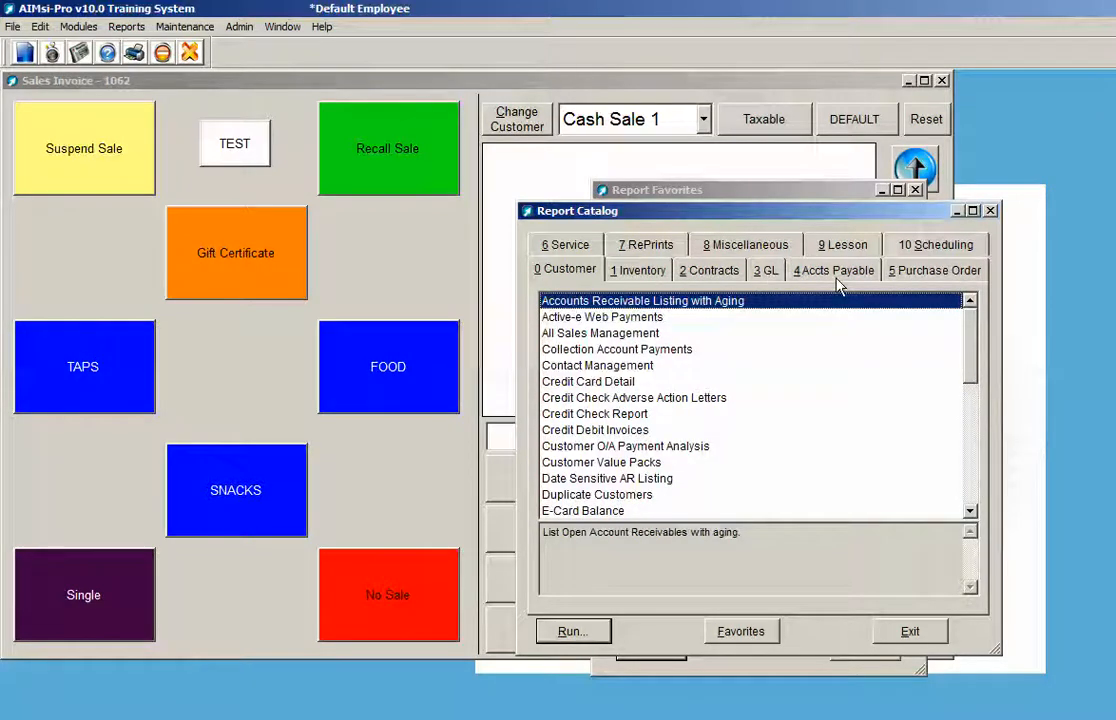
- Choose the GL reports and bring up the Daily Balance Report options
{"action": "left_click", "coordinate": [766, 270]}
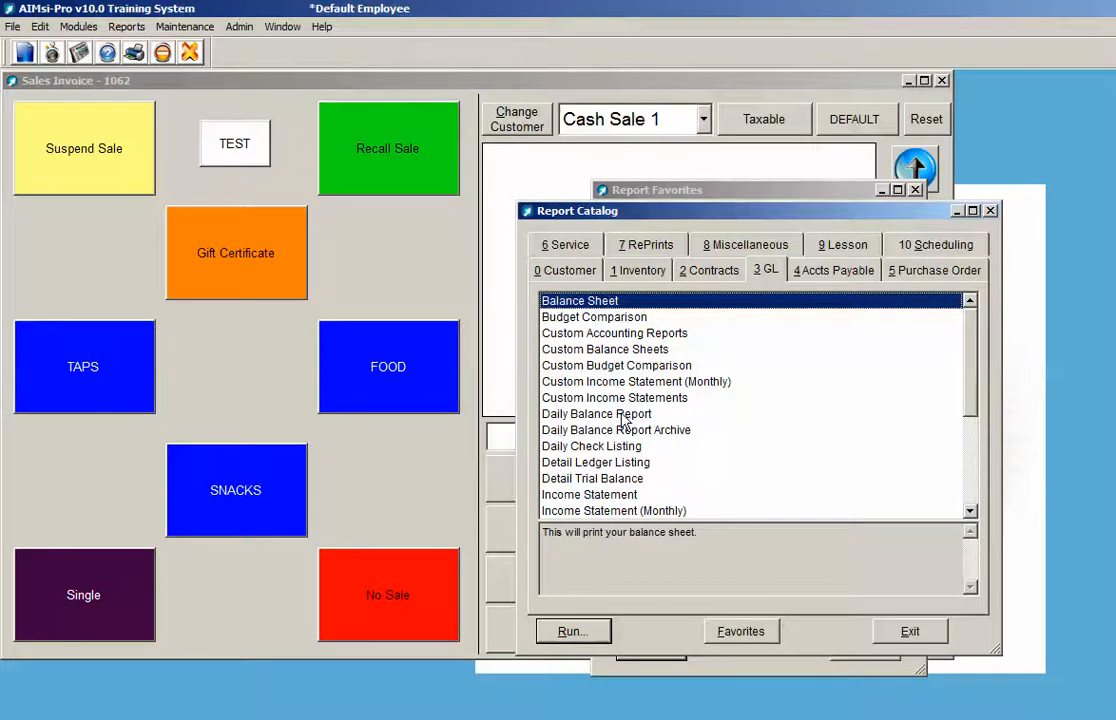
{"action": "left_click", "coordinate": [596, 412]}
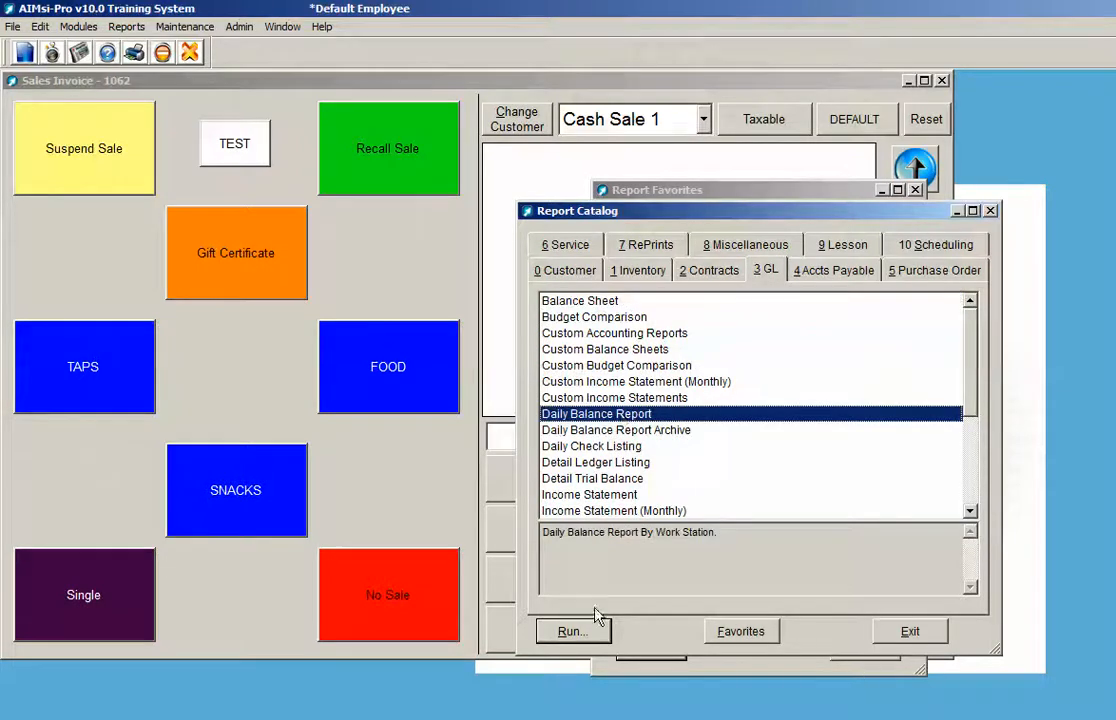
{"action": "double_click", "coordinate": [596, 412]}
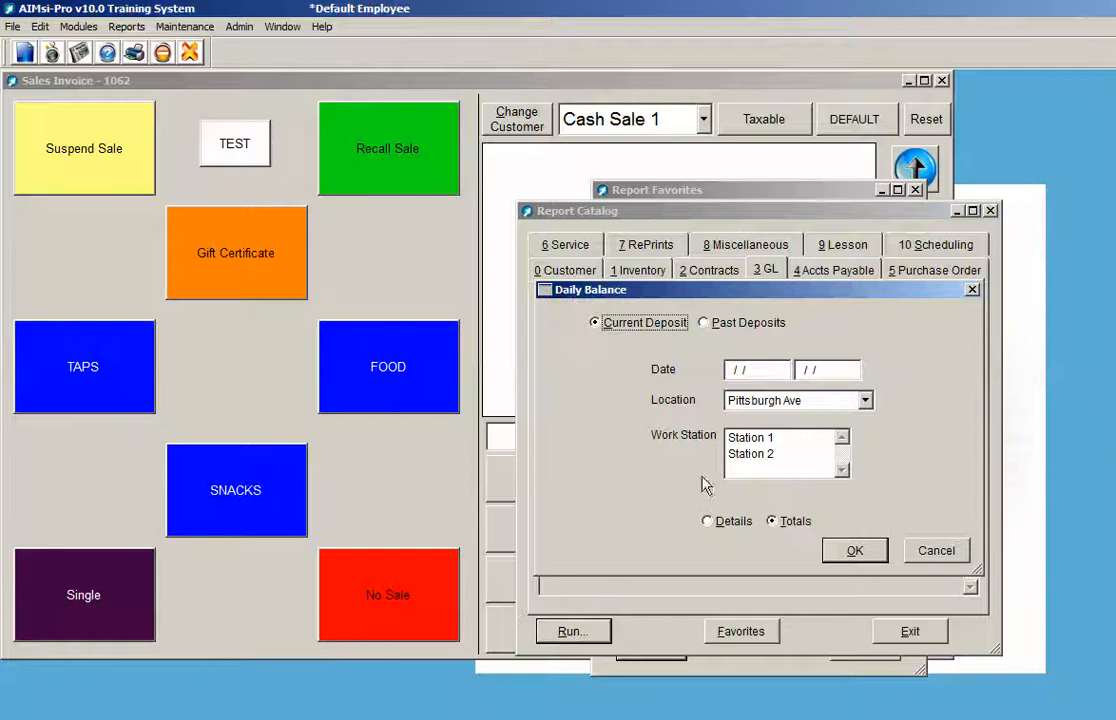
{"action": "mouse_move", "coordinate": [738, 476]}
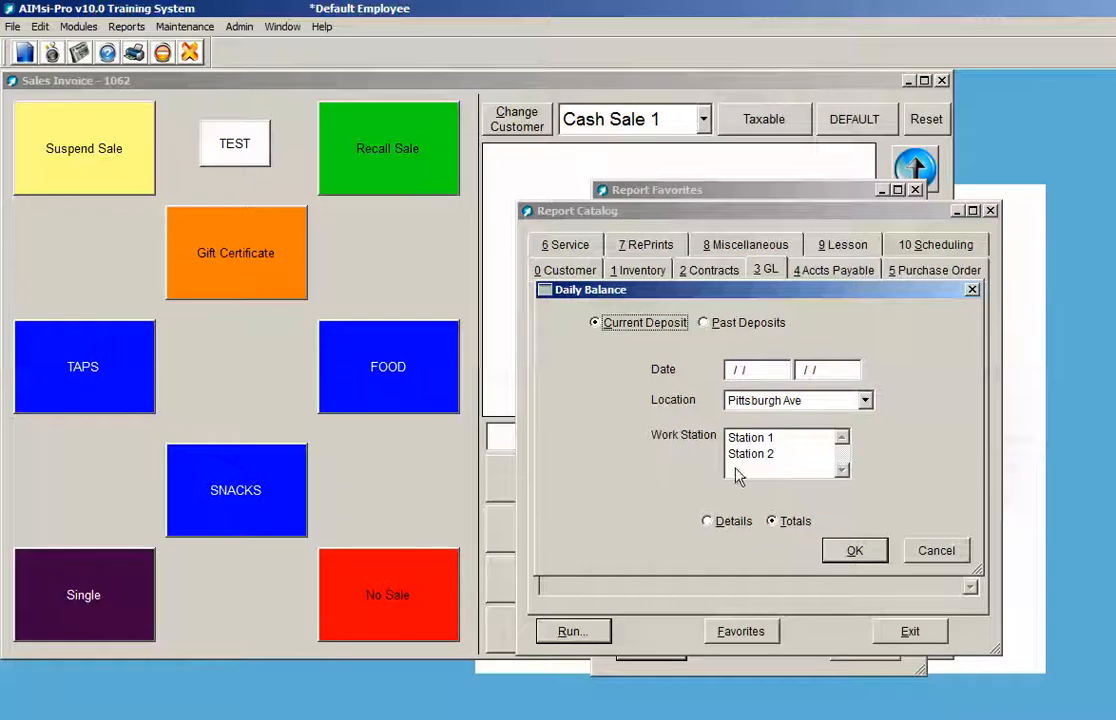
- Set the Daily Balance report to Details for 01/01/2015 to 12/31/17, accepting the old-date warning
{"action": "left_click", "coordinate": [708, 520]}
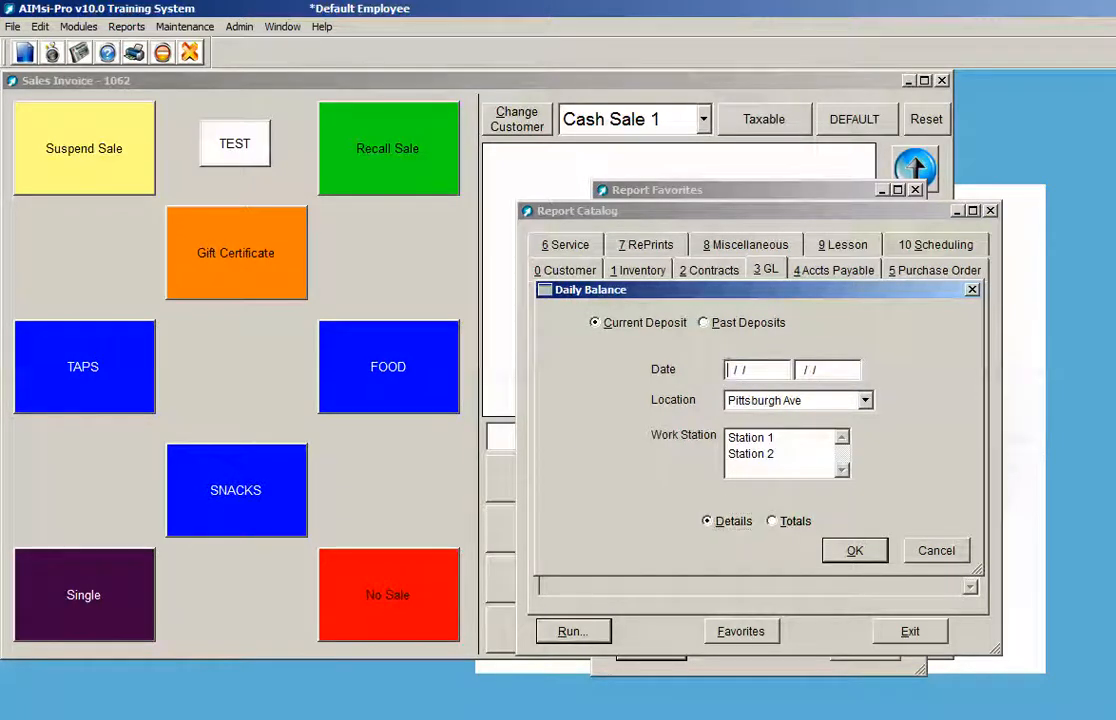
{"action": "type", "text": "01"}
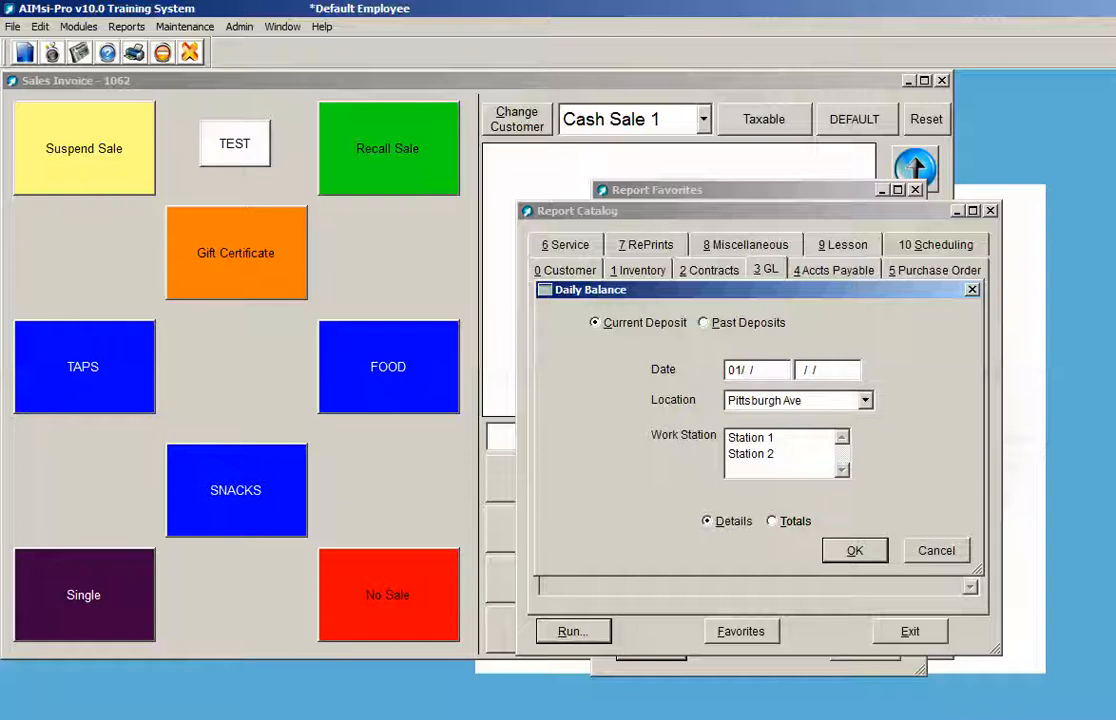
{"action": "type", "text": "01/01/2015"}
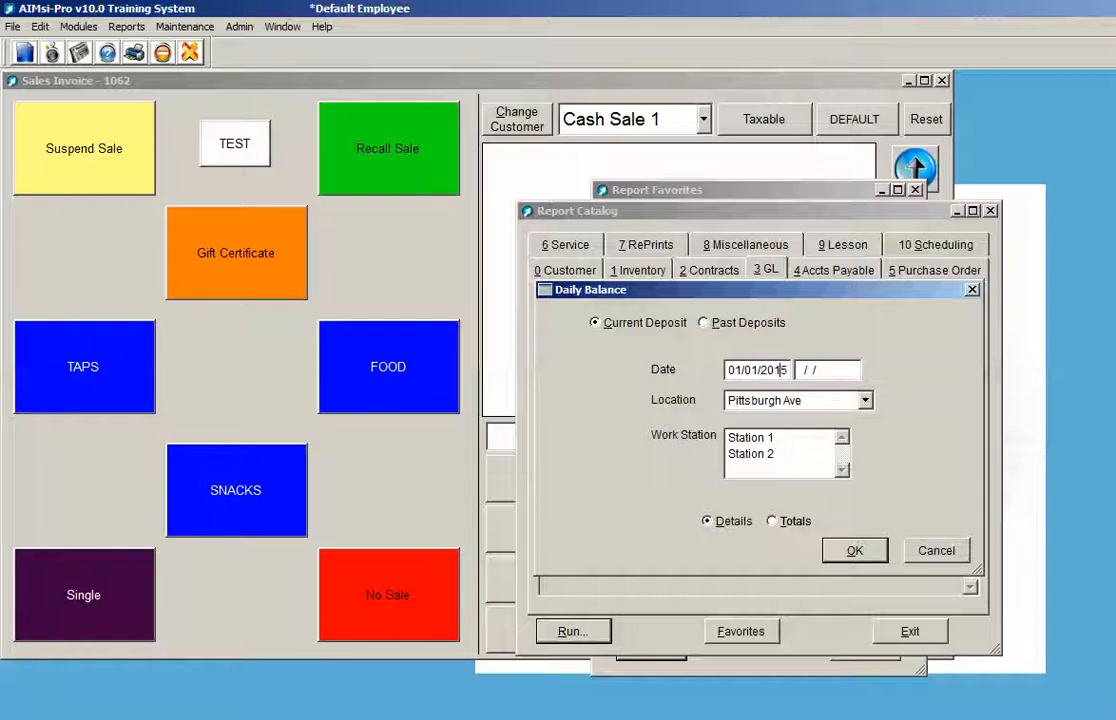
{"action": "left_click", "coordinate": [854, 550]}
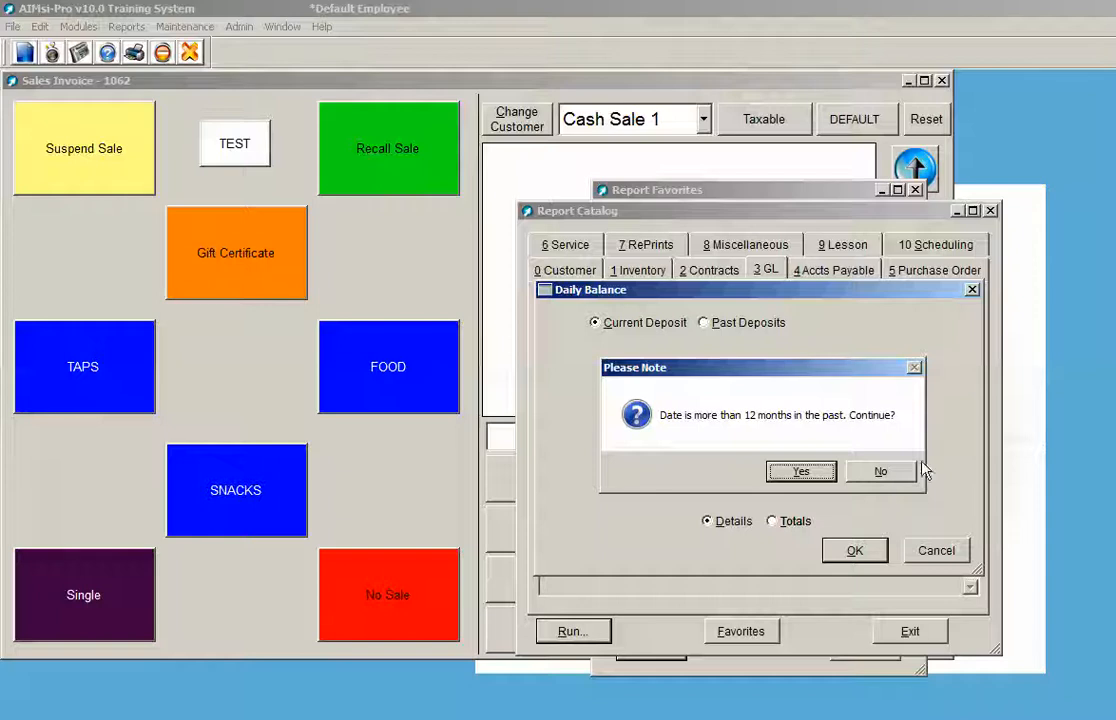
{"action": "left_click", "coordinate": [800, 472]}
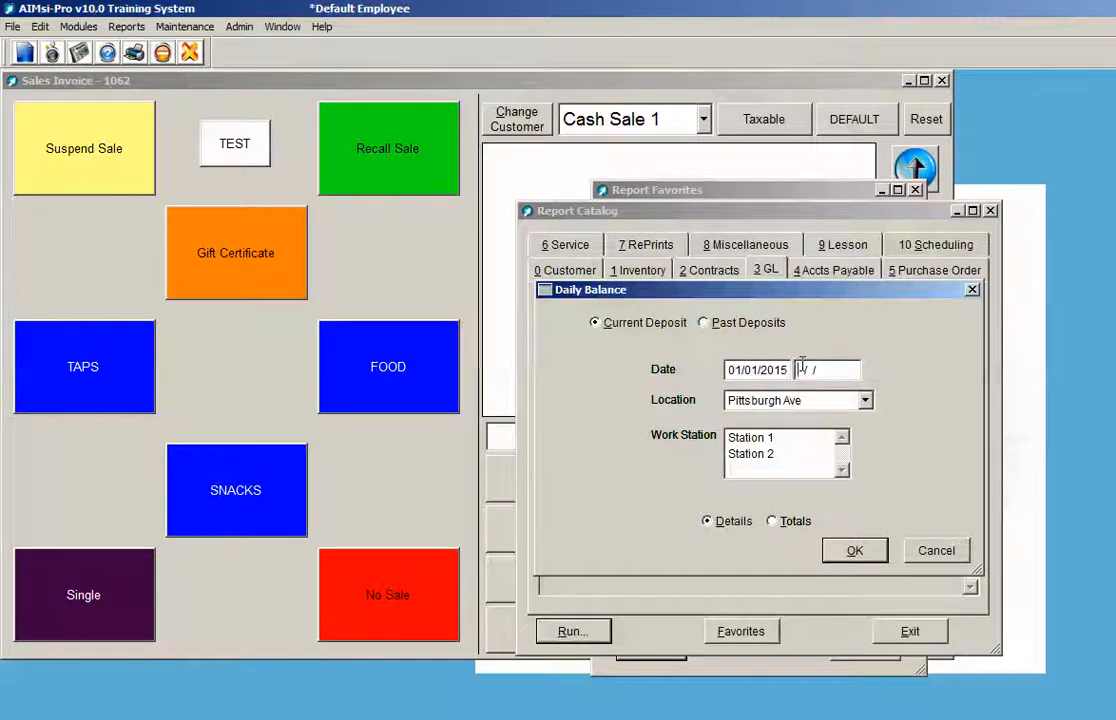
{"action": "type", "text": "12/31/17"}
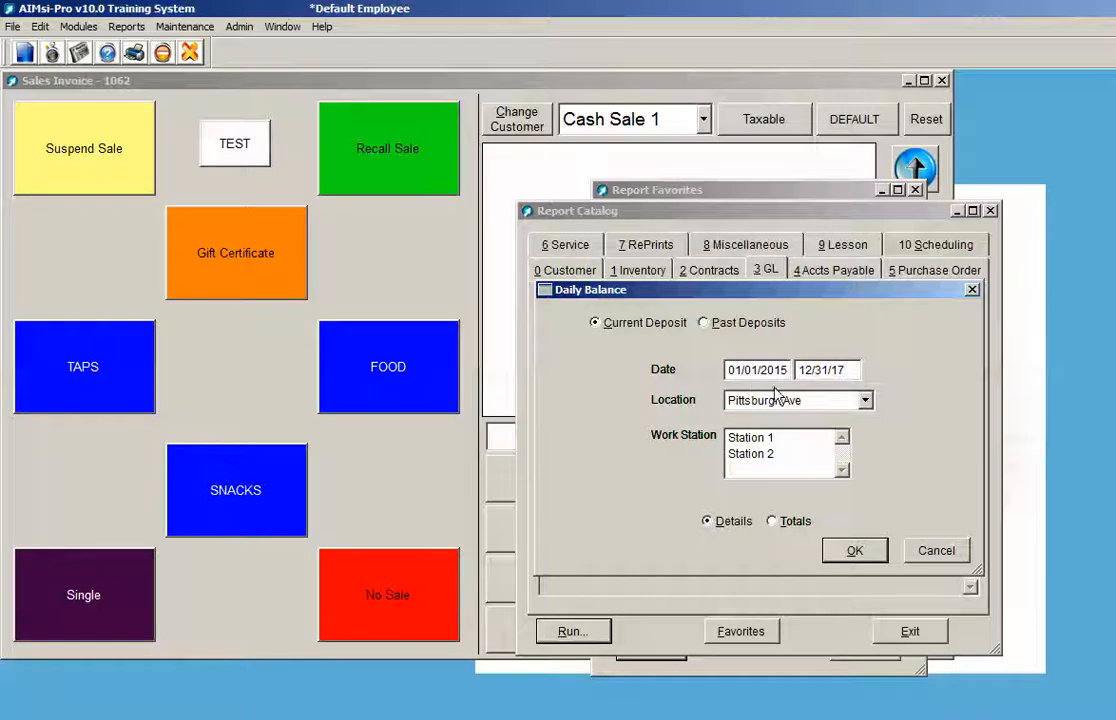
- Run the Balance to Drawer report to a Screen preview showing $374.28 across 15 records
{"action": "left_click", "coordinate": [854, 550]}
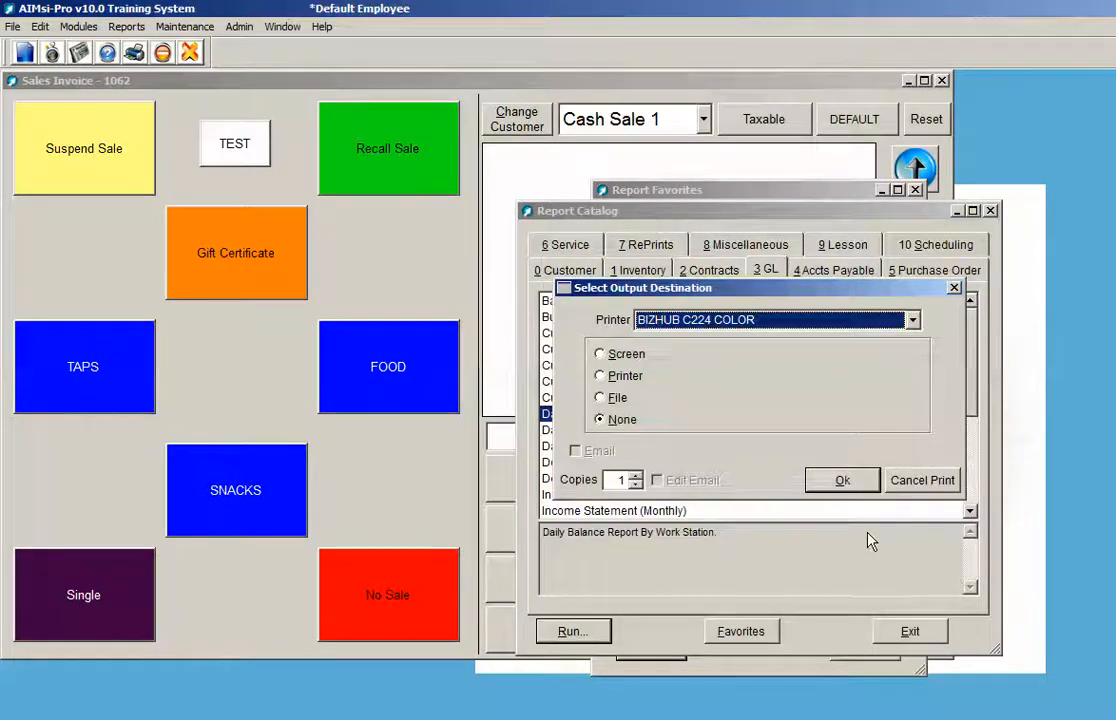
{"action": "left_click", "coordinate": [600, 352]}
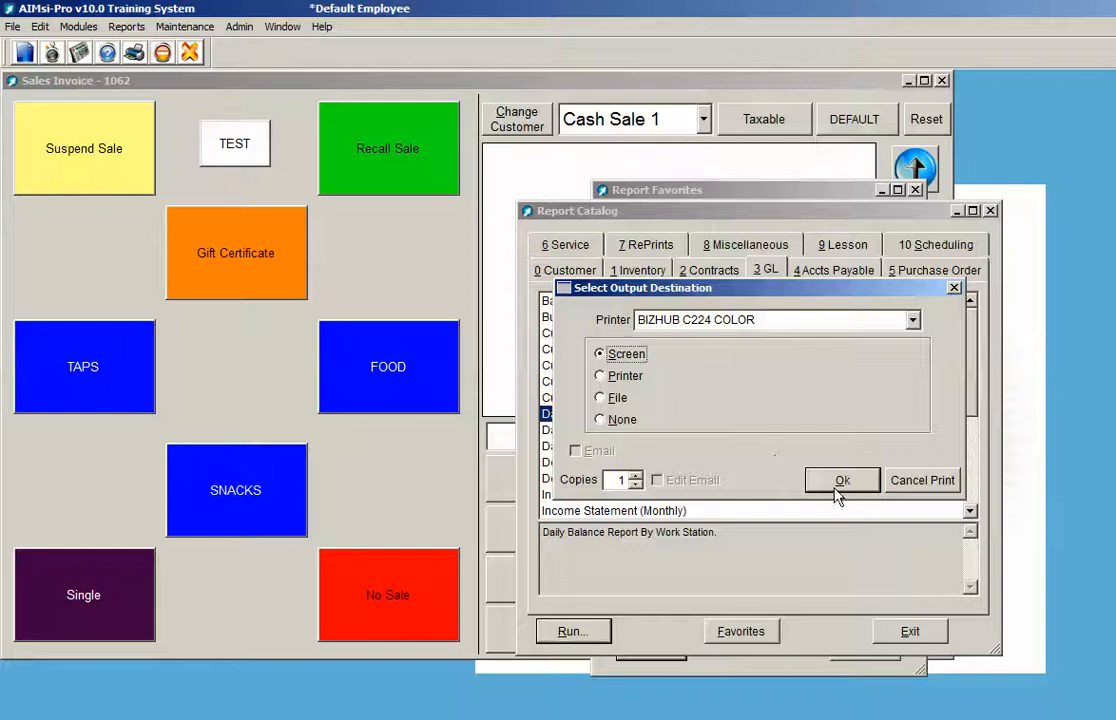
{"action": "left_click", "coordinate": [842, 480]}
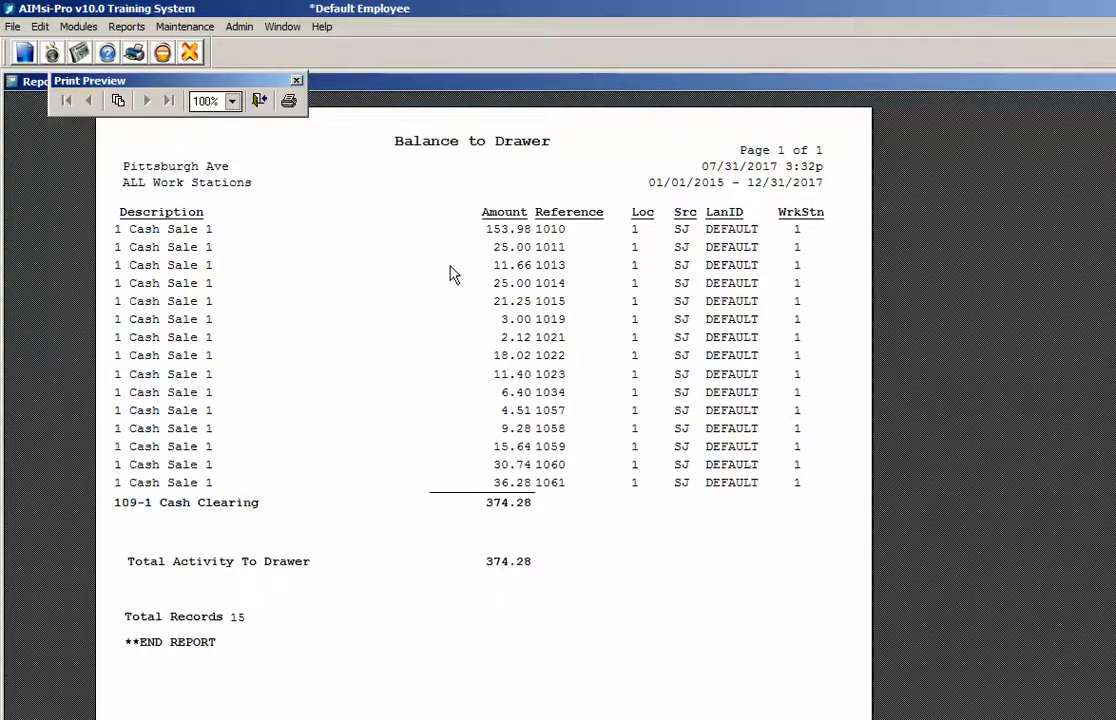
{"action": "mouse_move", "coordinate": [340, 274]}
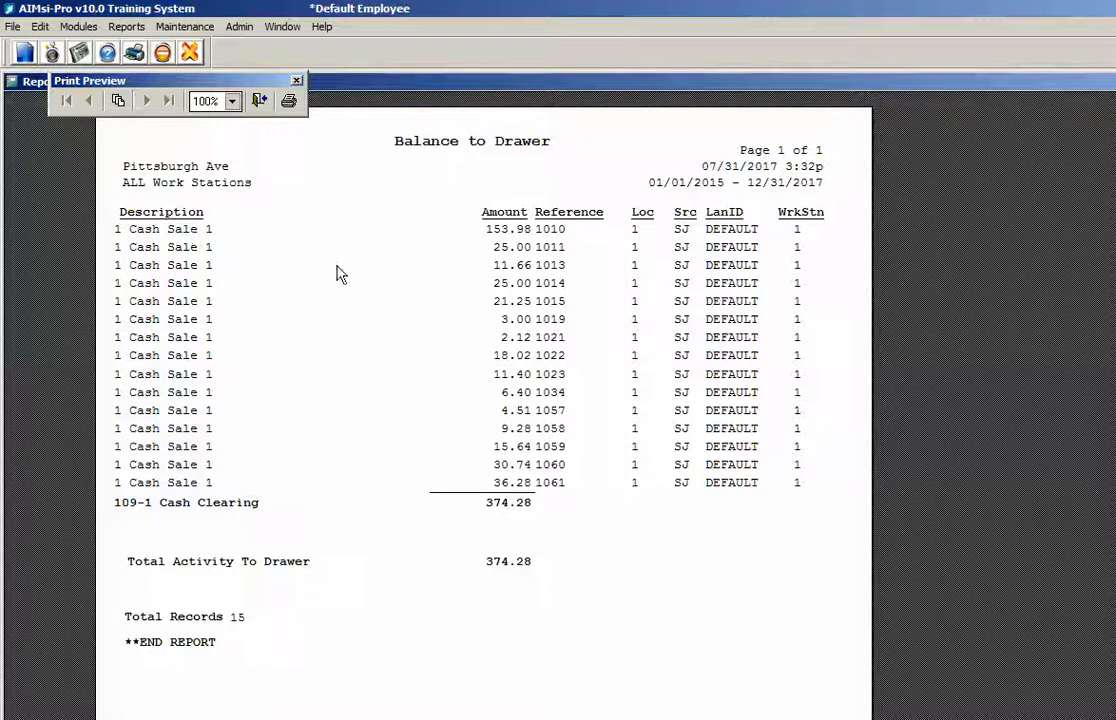
{"action": "mouse_move", "coordinate": [530, 486]}
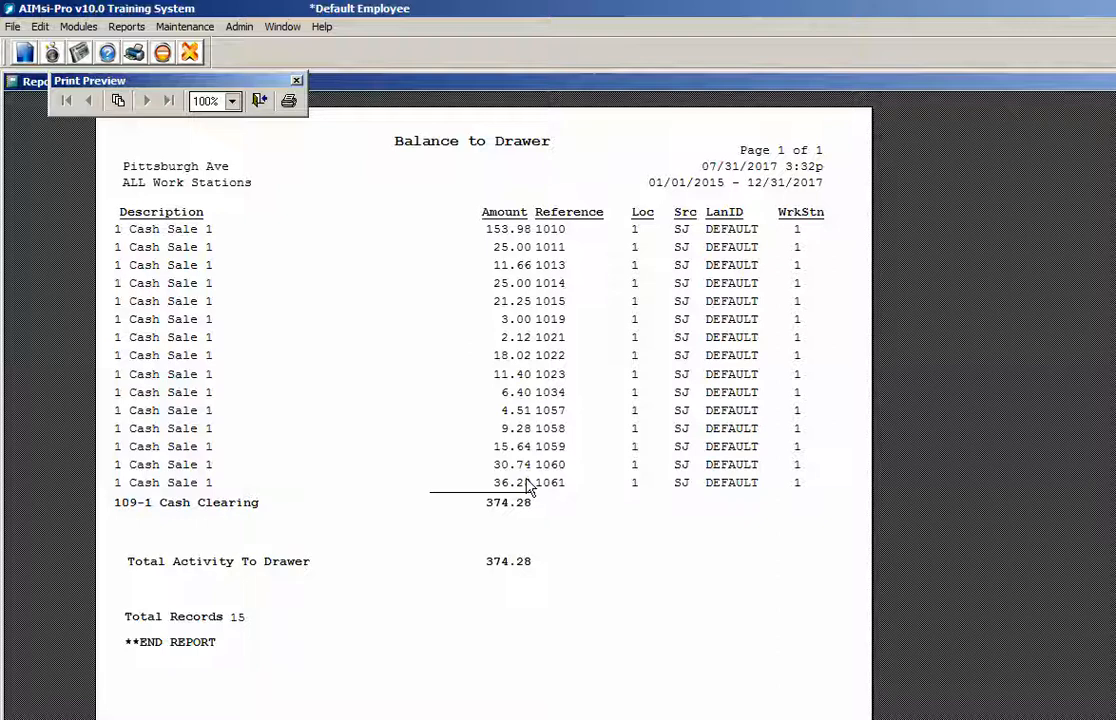
{"action": "mouse_move", "coordinate": [550, 244]}
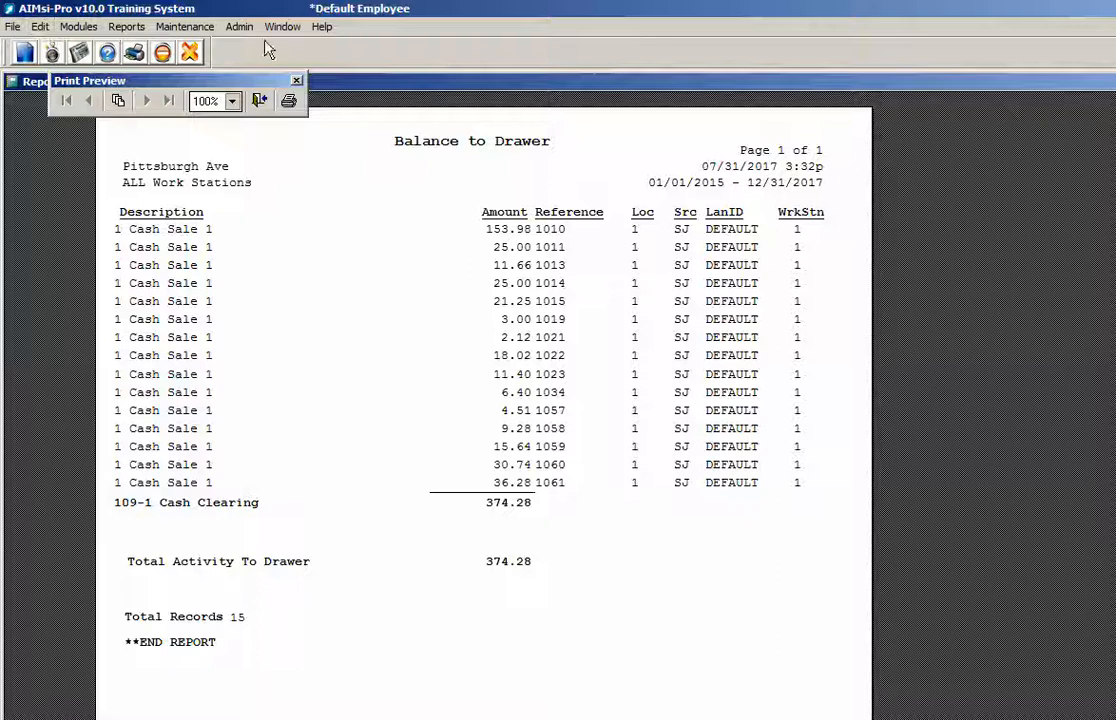
{"action": "mouse_move", "coordinate": [334, 40]}
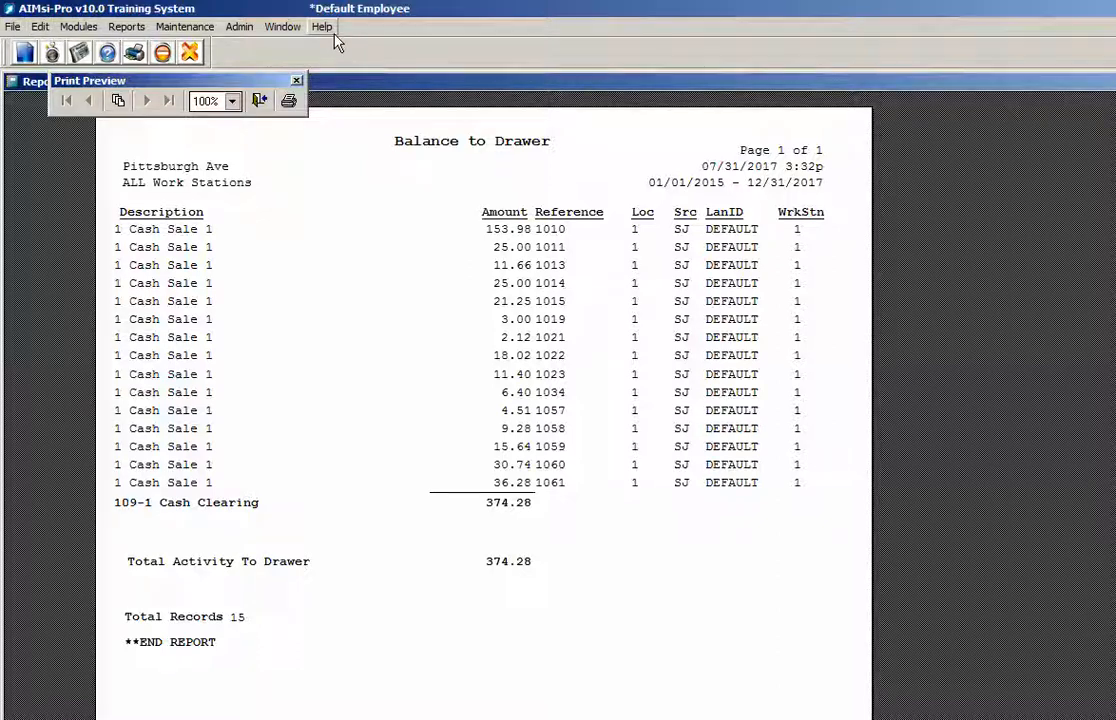